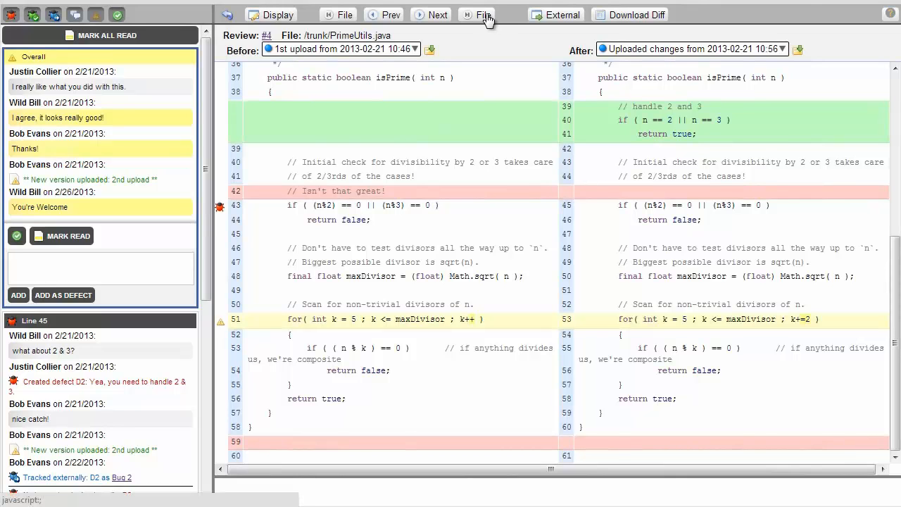
- Launch Collaborator Client to show its list of Subversion SCM configurations
click(484, 14)
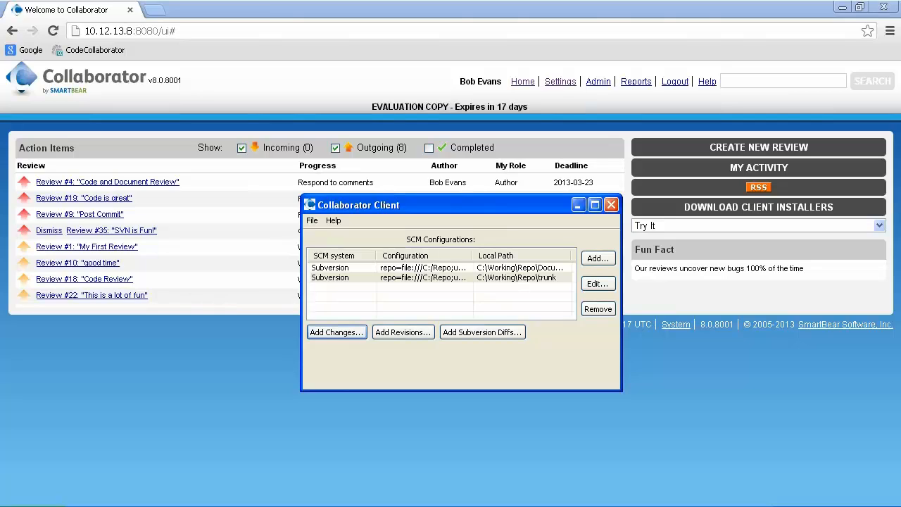
mouse_move(336, 332)
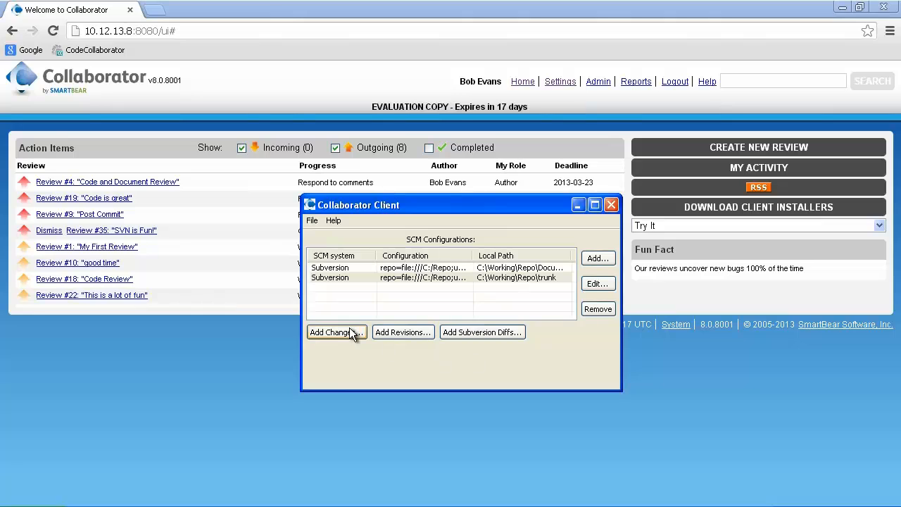
- Create review 'This is great!' with the modified Prime.java and PrimeUtils.java files
click(333, 331)
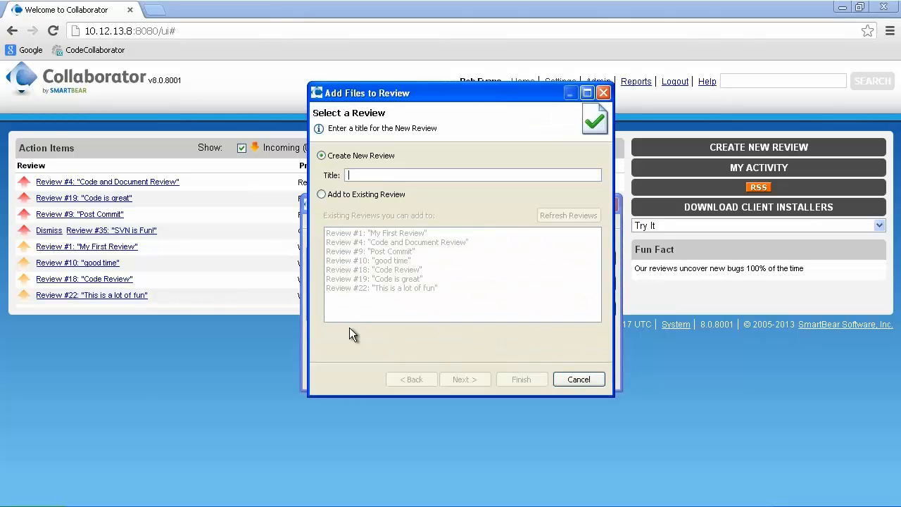
text(This is great!)
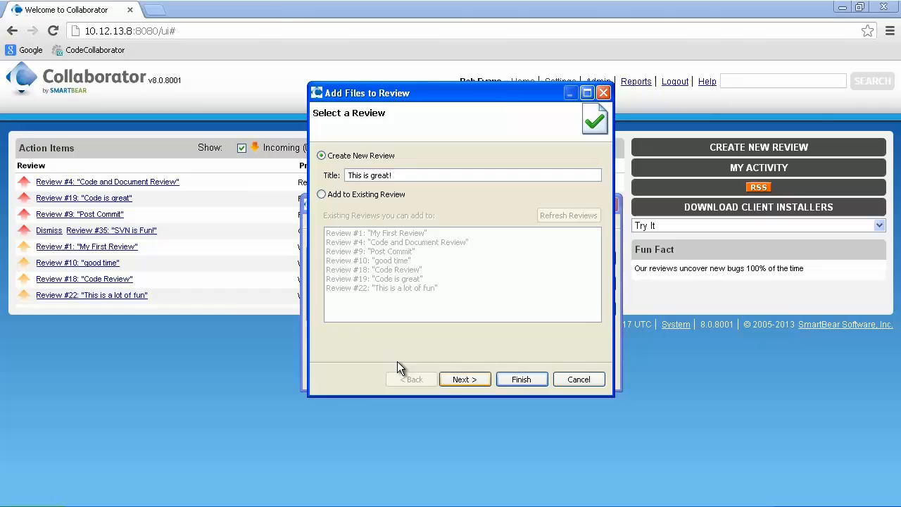
click(464, 379)
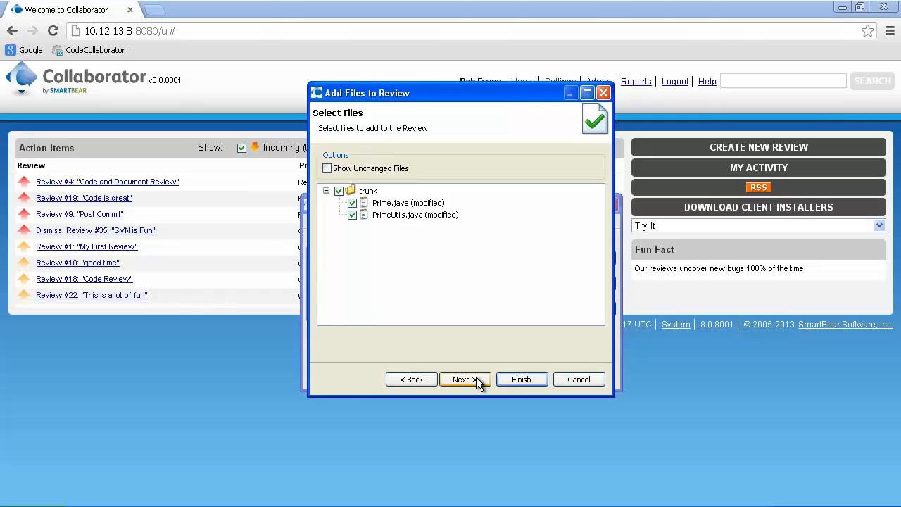
click(464, 379)
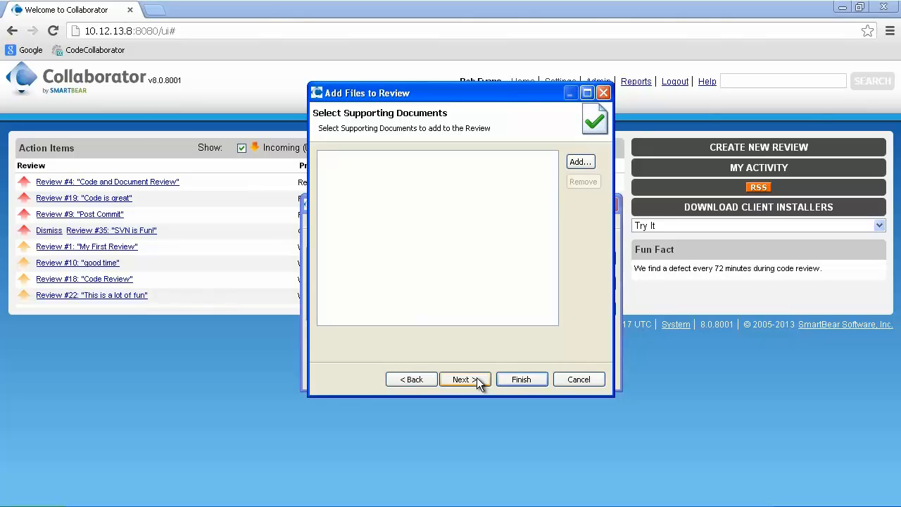
click(464, 379)
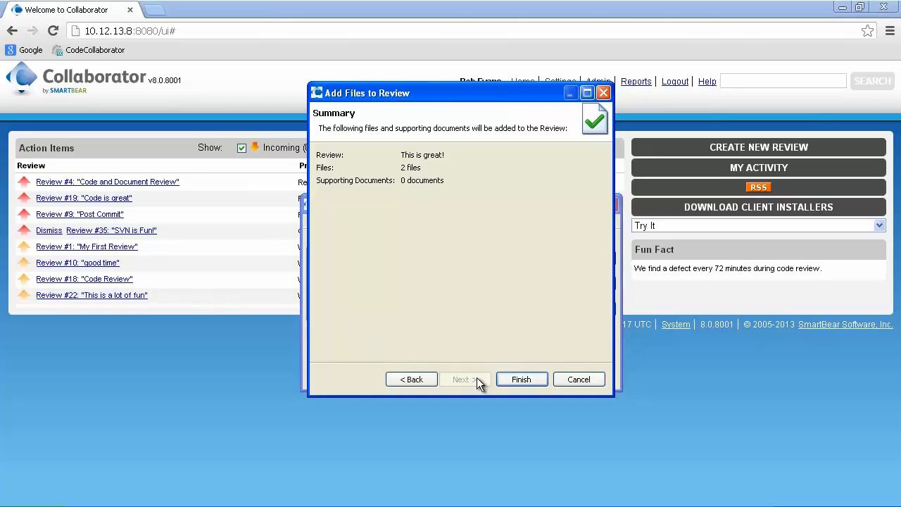
mouse_move(521, 378)
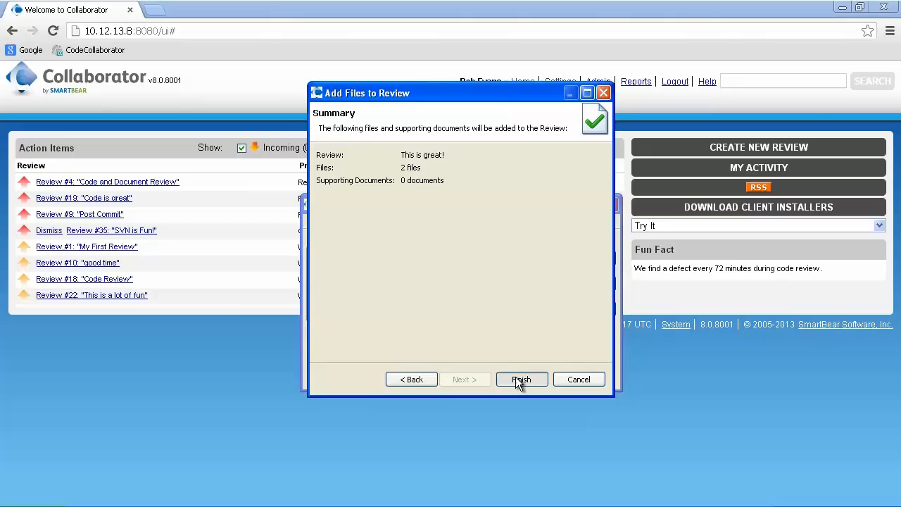
click(521, 379)
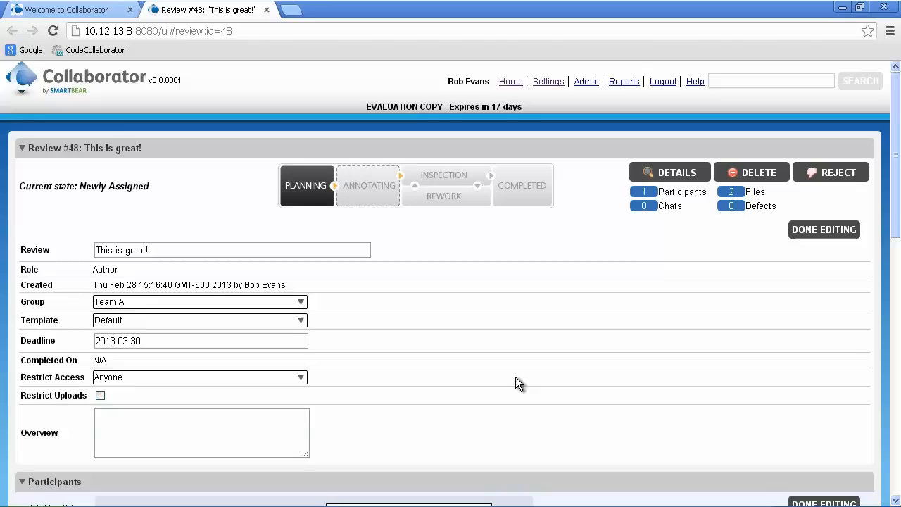
mouse_move(595, 404)
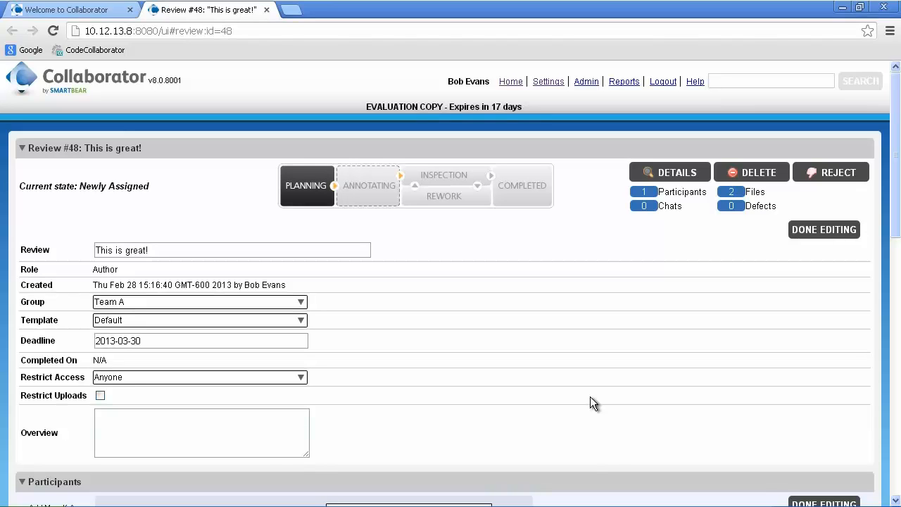
- Add the recent reviewer and observer to review #48, then begin the review
scroll(down, 3)
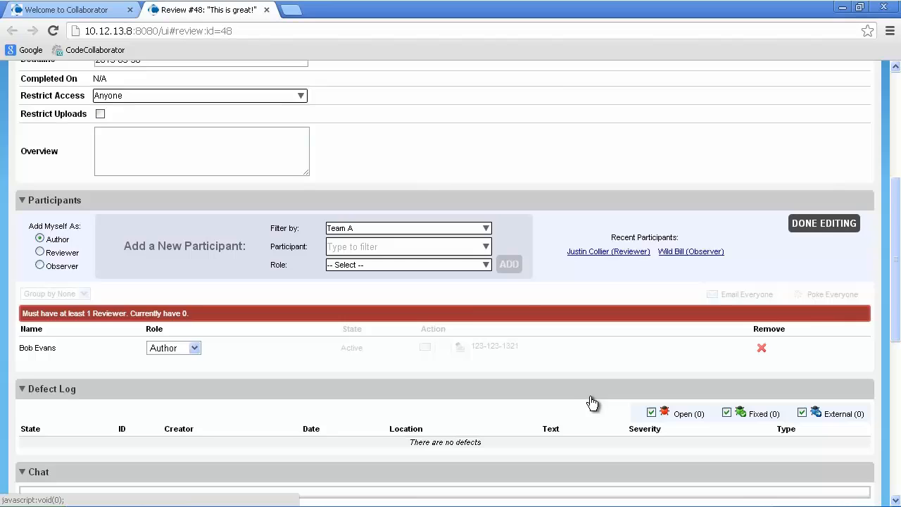
click(608, 252)
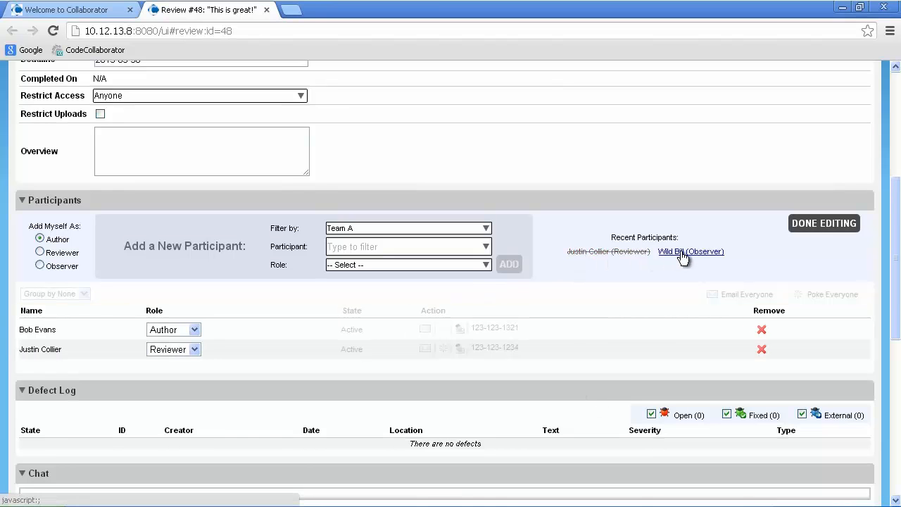
click(691, 252)
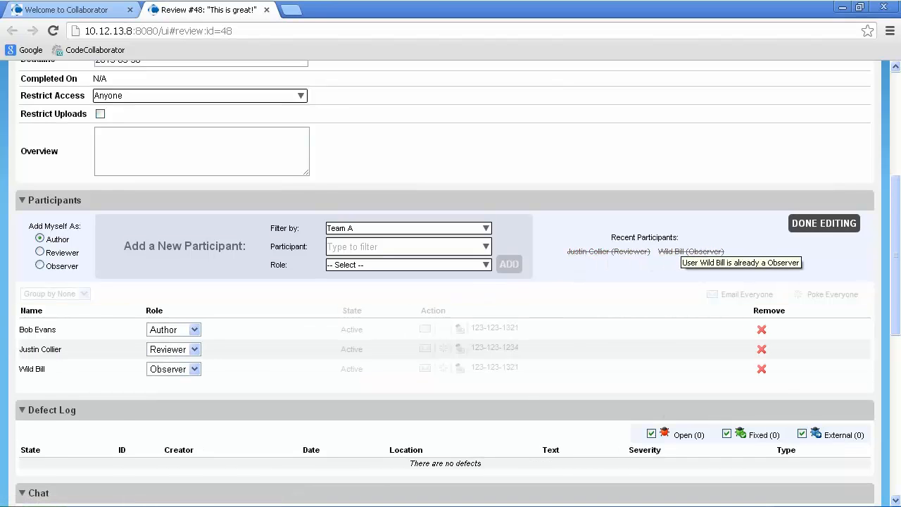
scroll(down, 3)
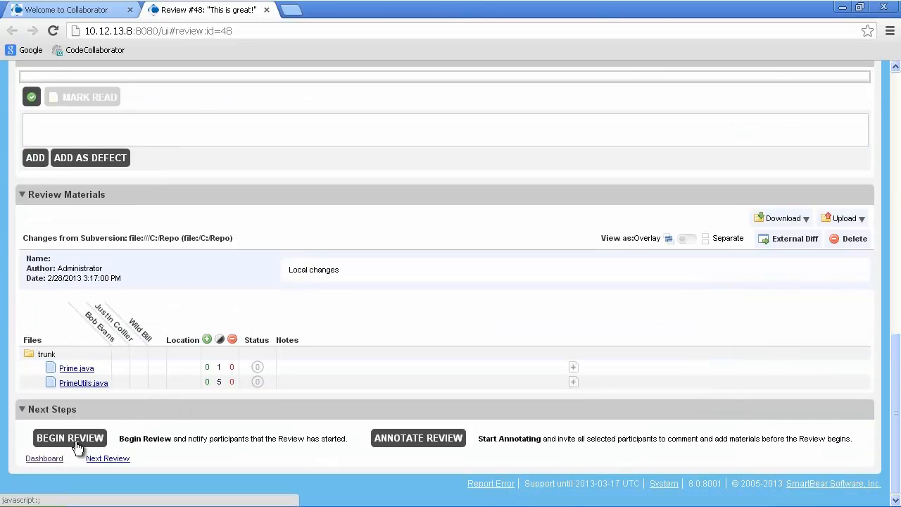
click(69, 438)
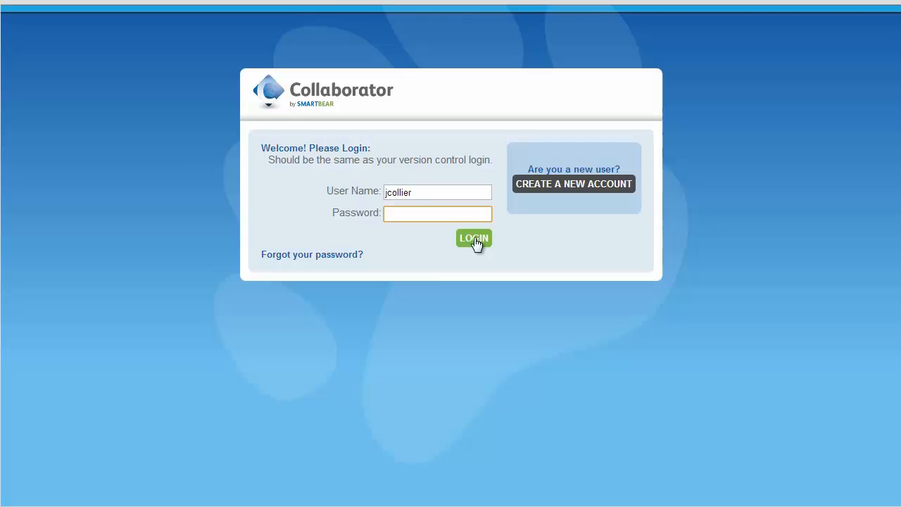
- Log in as the reviewer, open review #48 and scroll to Review Materials
click(473, 238)
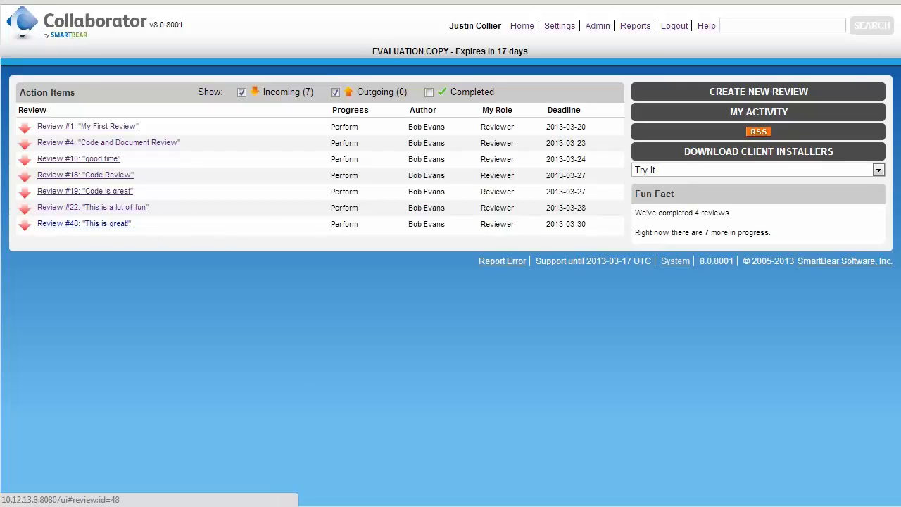
click(83, 223)
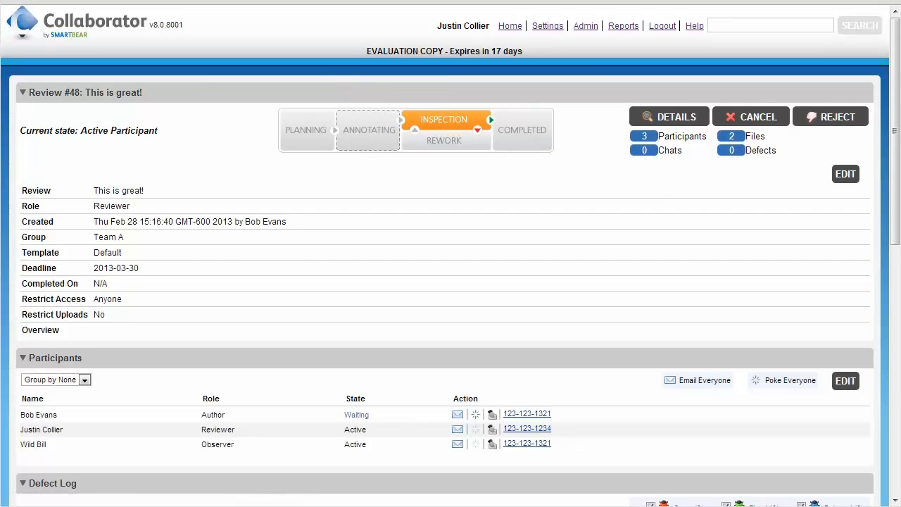
scroll(down, 3)
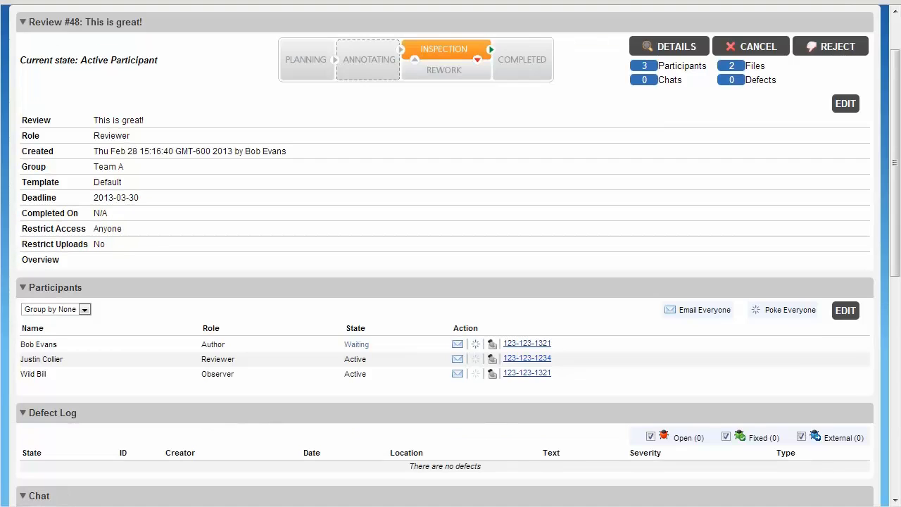
scroll(down, 3)
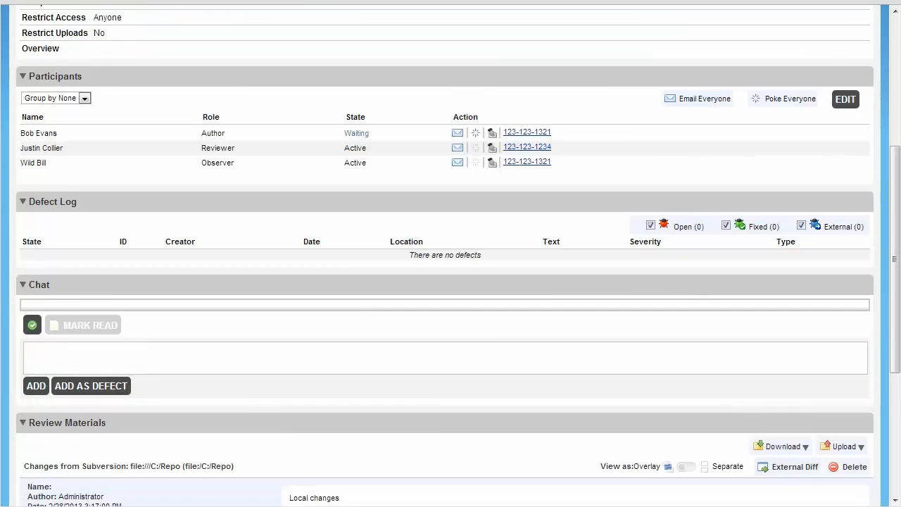
scroll(down, 3)
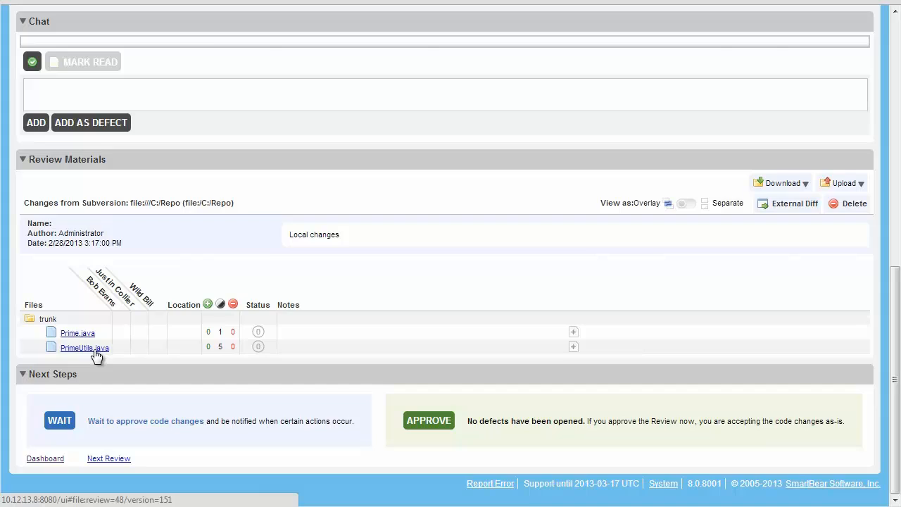
- Open the PrimeUtils.java diff from Review Materials and scroll through it
click(84, 347)
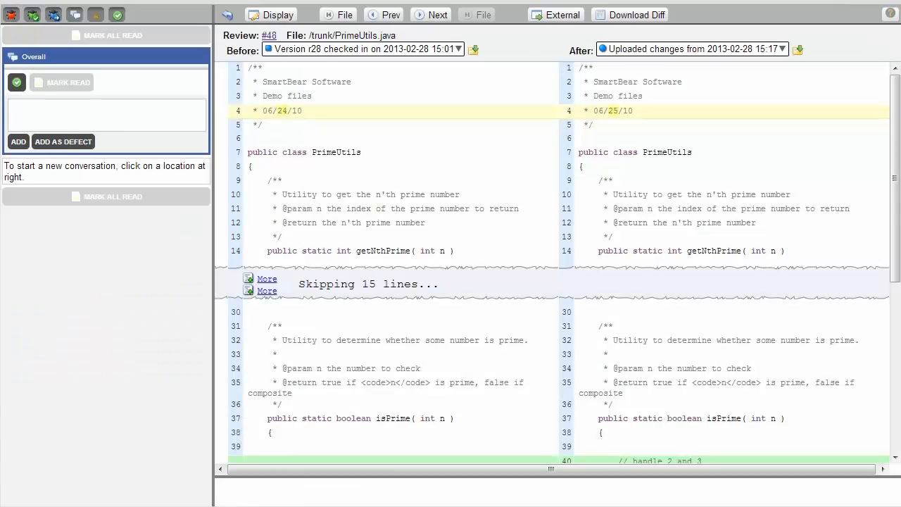
scroll(down, 3)
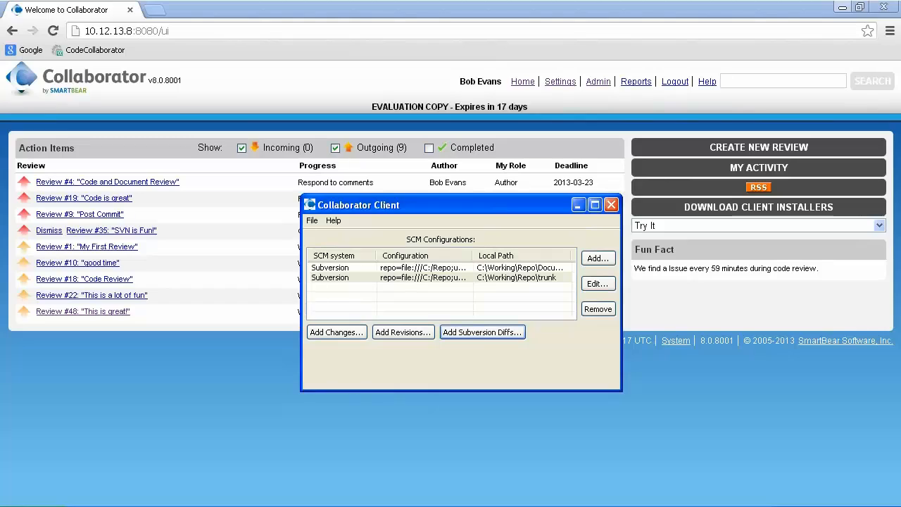
mouse_move(500, 345)
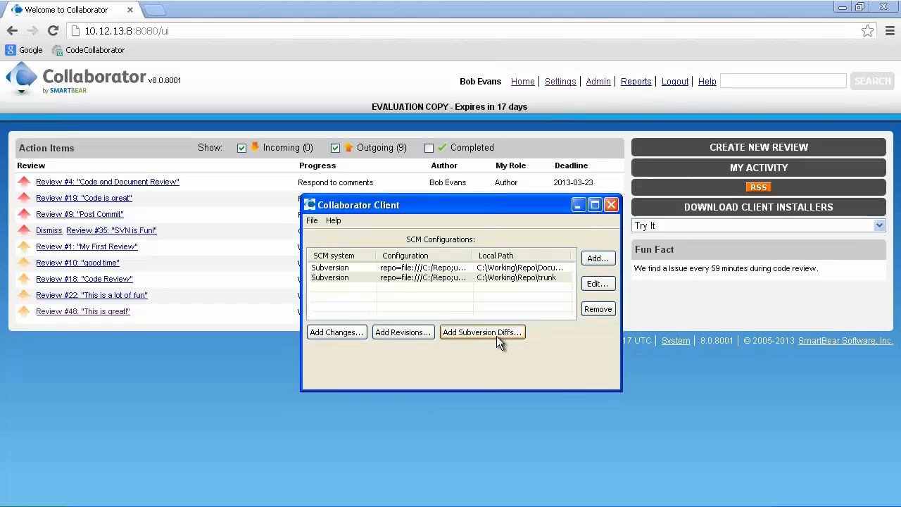
- Create review 'Collaborator is Great!' from Subversion diffs of revision 28 to HEAD
click(482, 332)
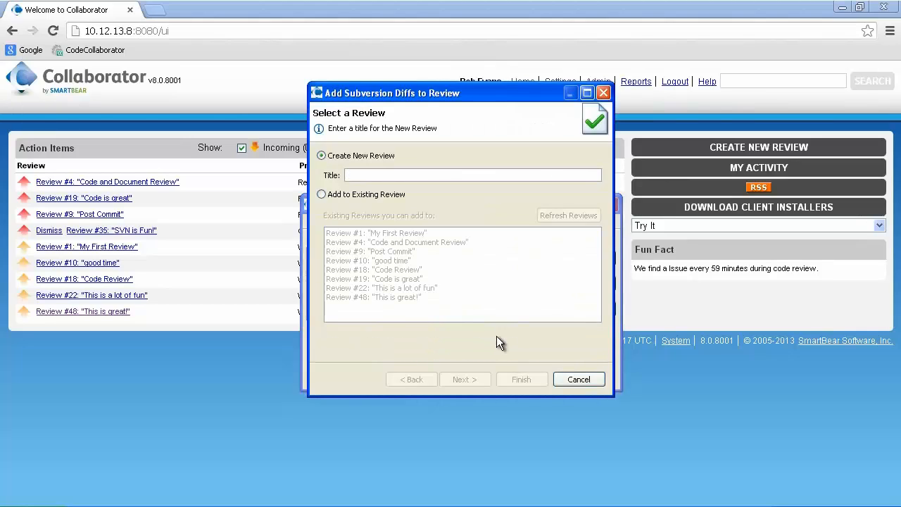
text(Collaborator is Great!)
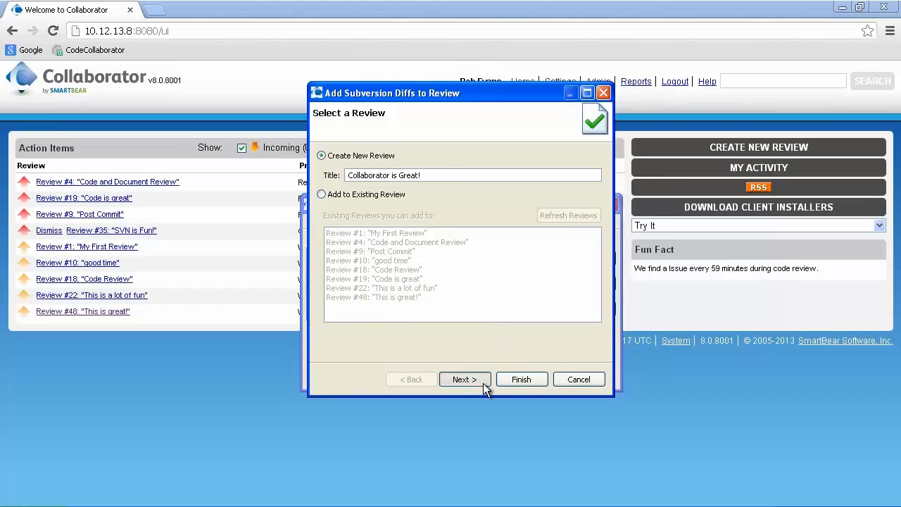
click(464, 379)
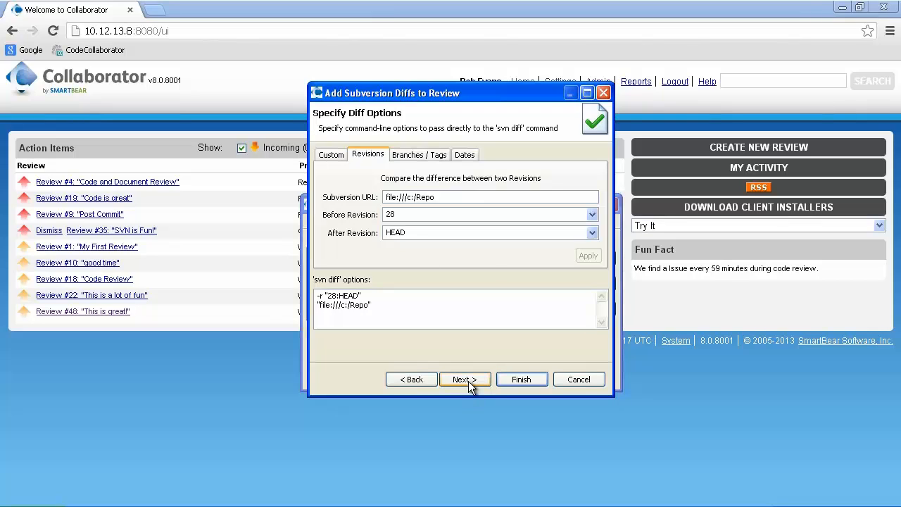
click(464, 379)
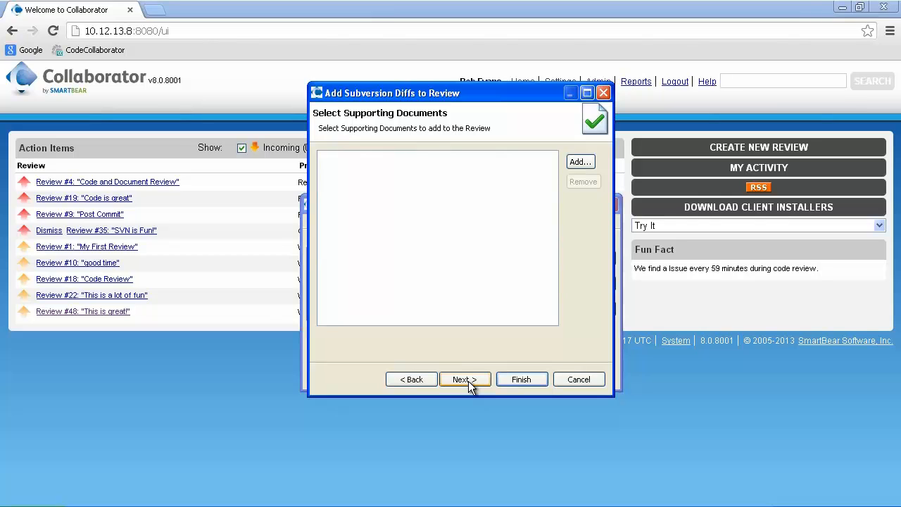
click(465, 379)
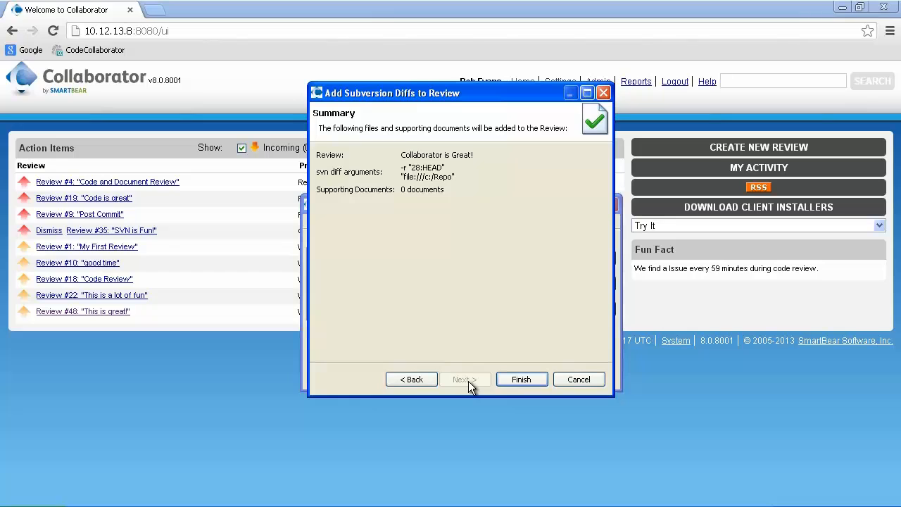
mouse_move(521, 378)
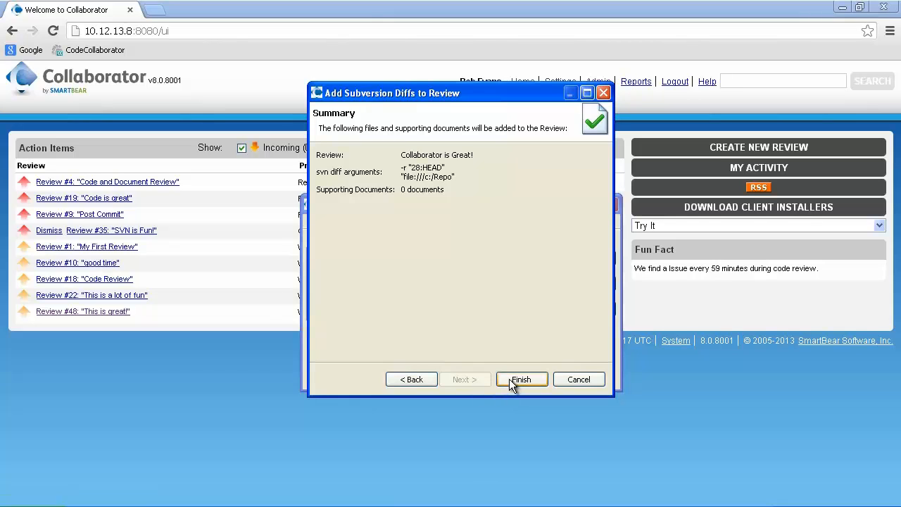
click(522, 379)
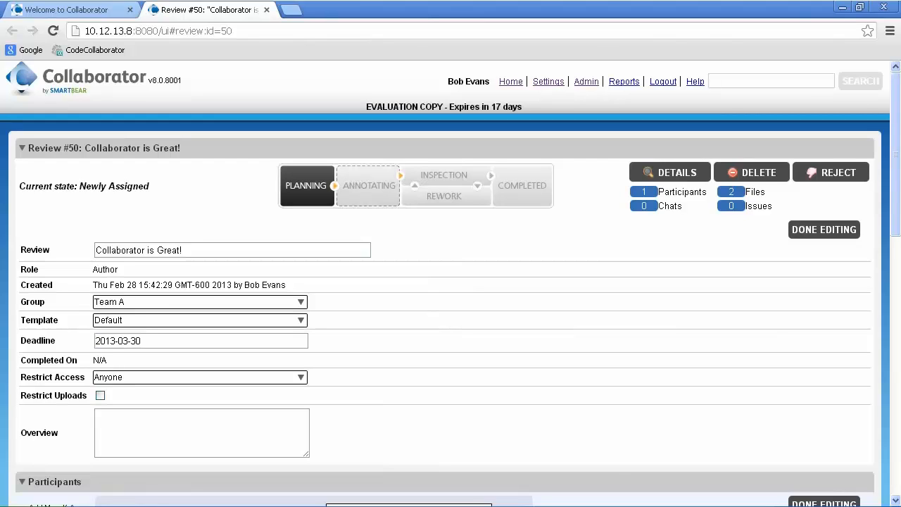
- Choose Team A in the Participant dropdown and add it with the Reviewer role
scroll(down, 3)
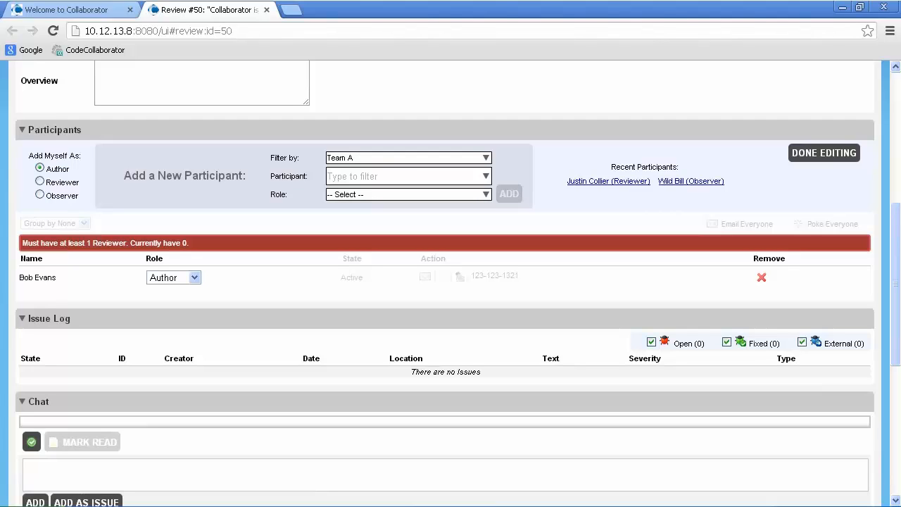
click(485, 176)
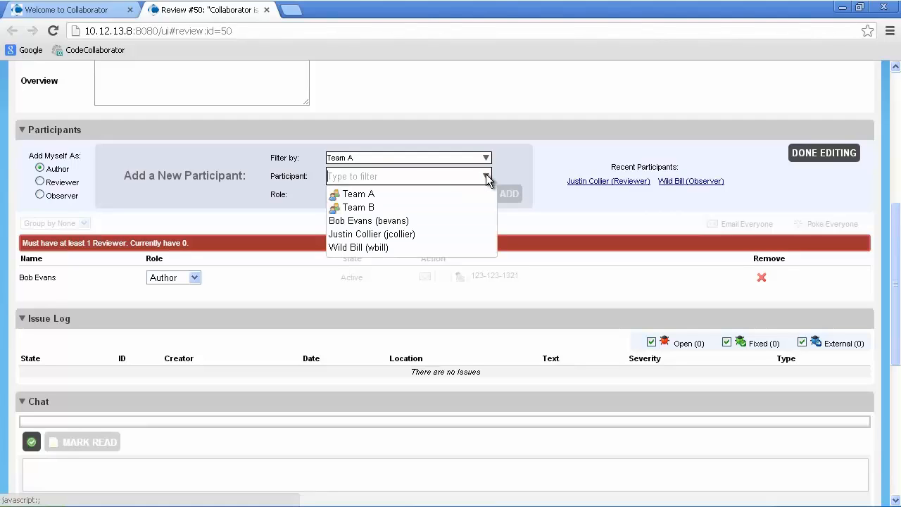
mouse_move(487, 177)
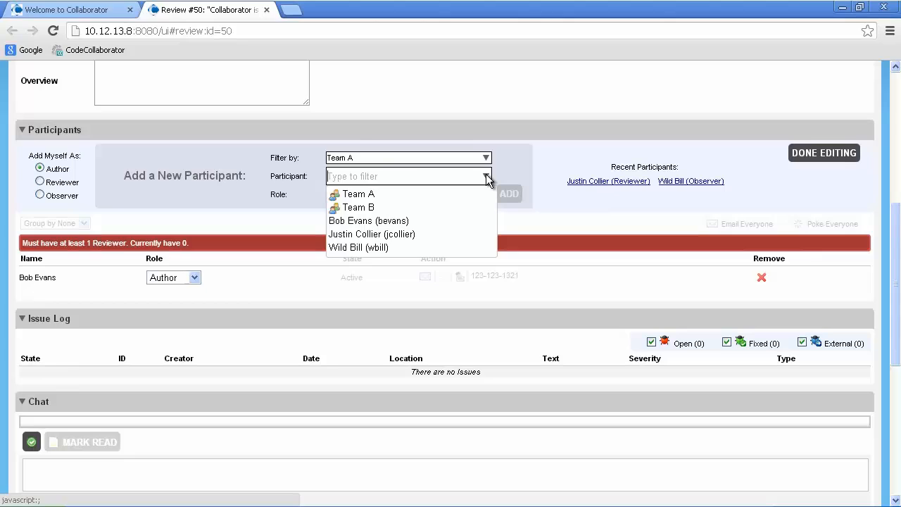
click(358, 193)
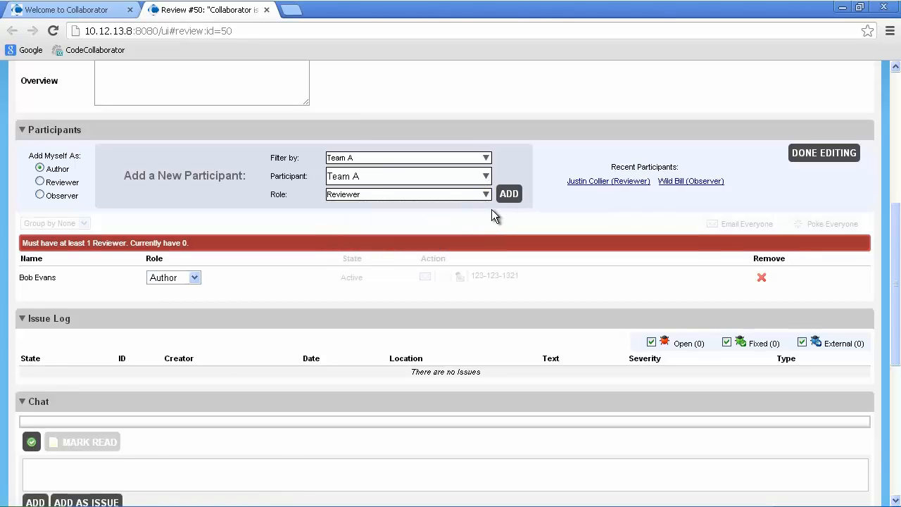
click(509, 193)
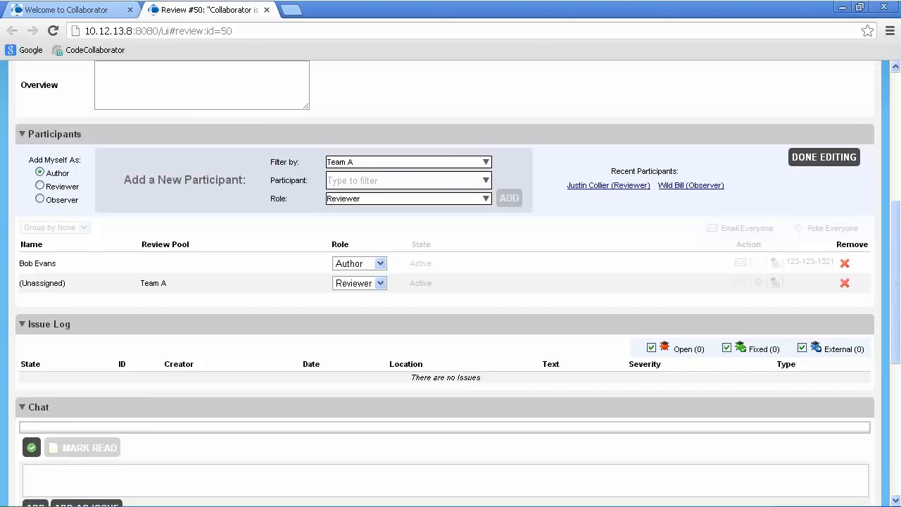
- Scroll the materials, dismiss the upload notice, and begin review #50
scroll(down, 3)
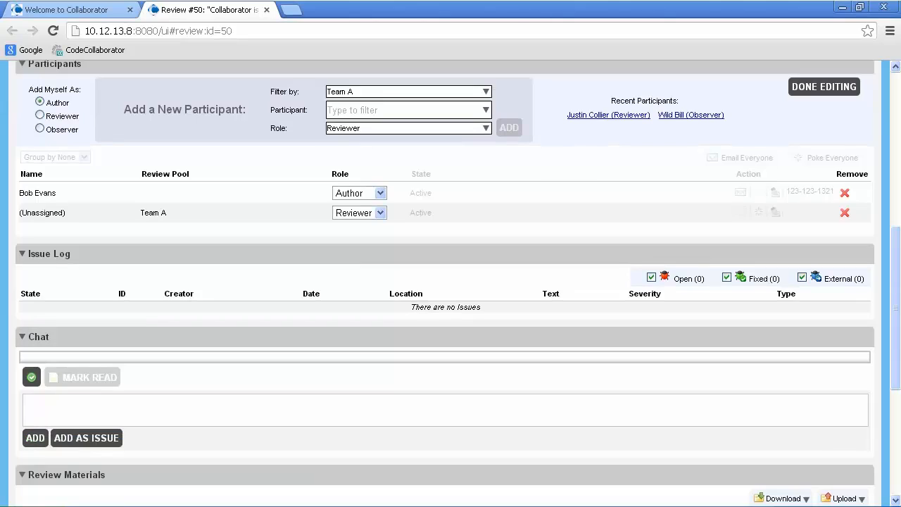
scroll(down, 3)
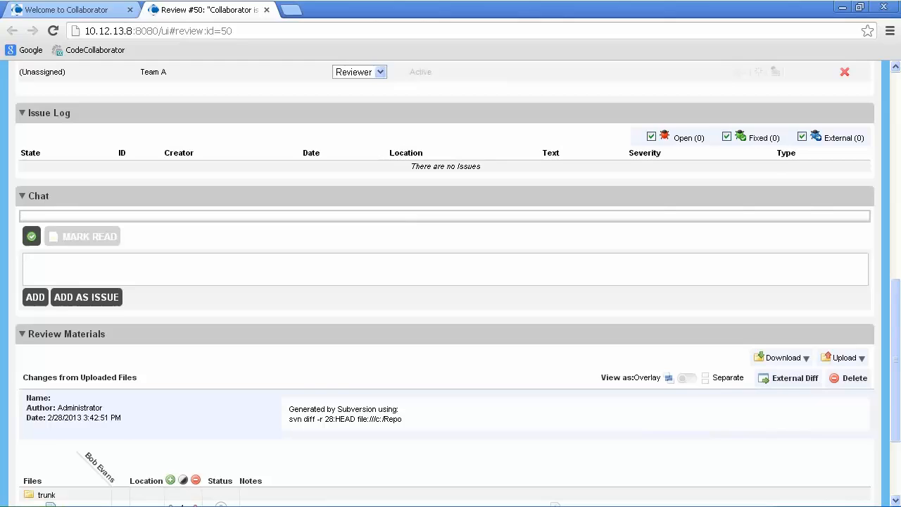
scroll(down, 3)
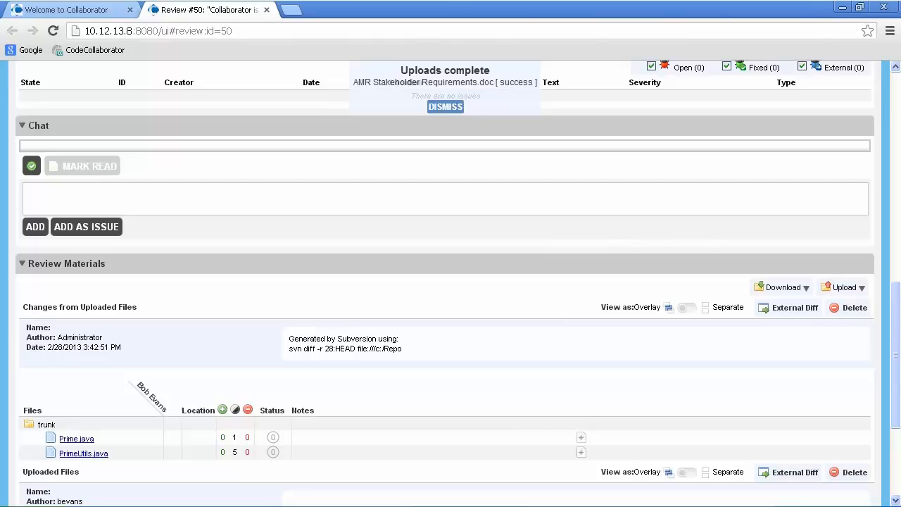
mouse_move(521, 160)
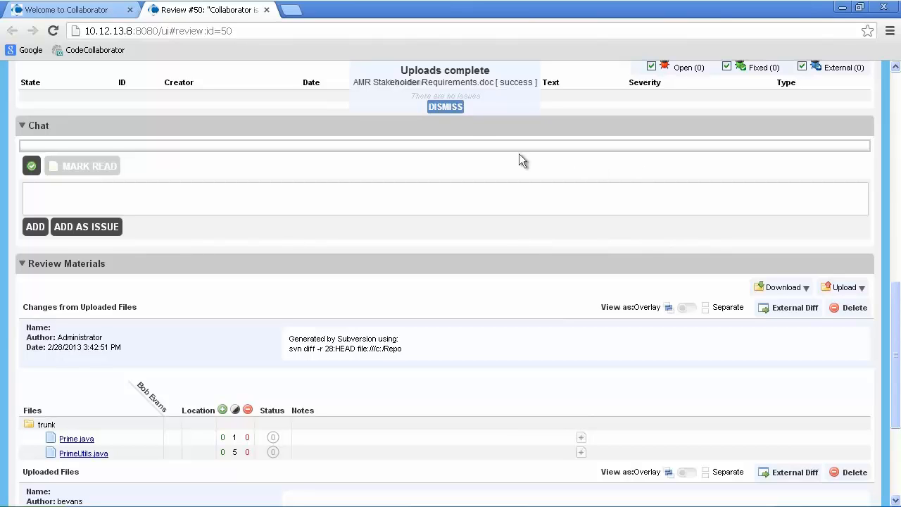
click(445, 106)
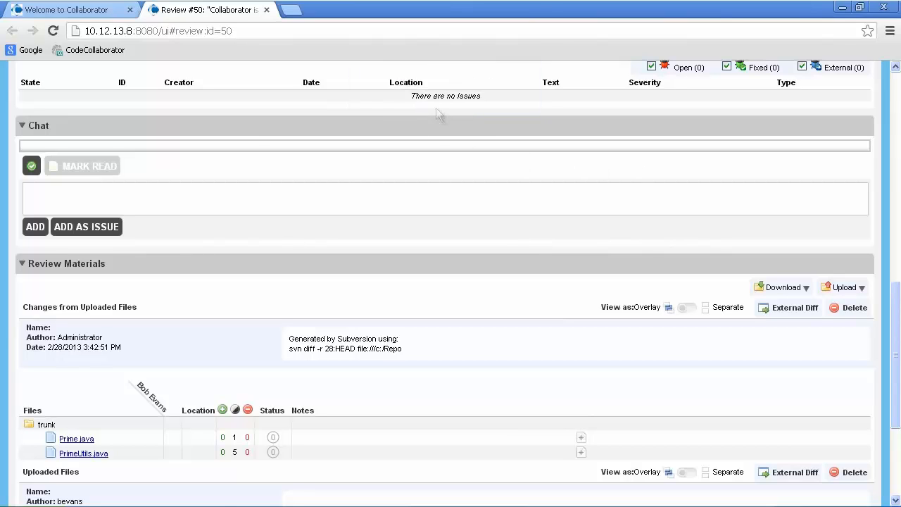
scroll(down, 3)
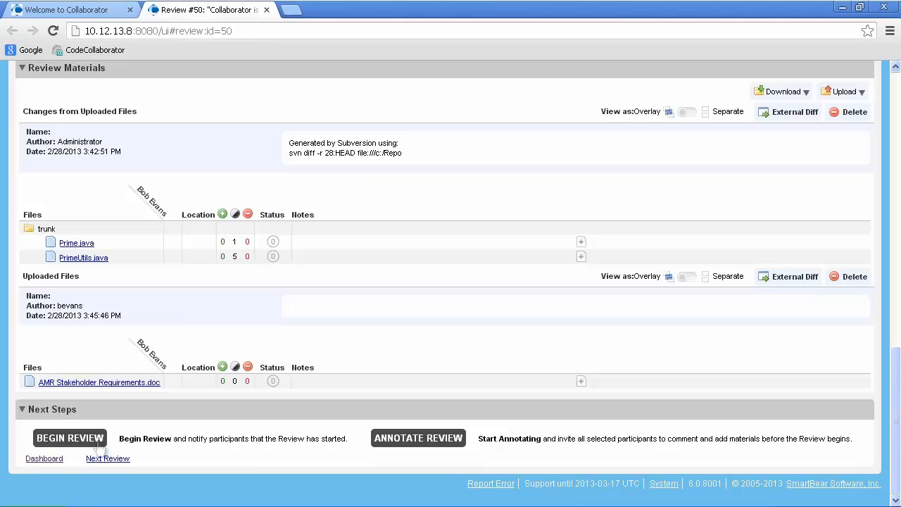
click(44, 459)
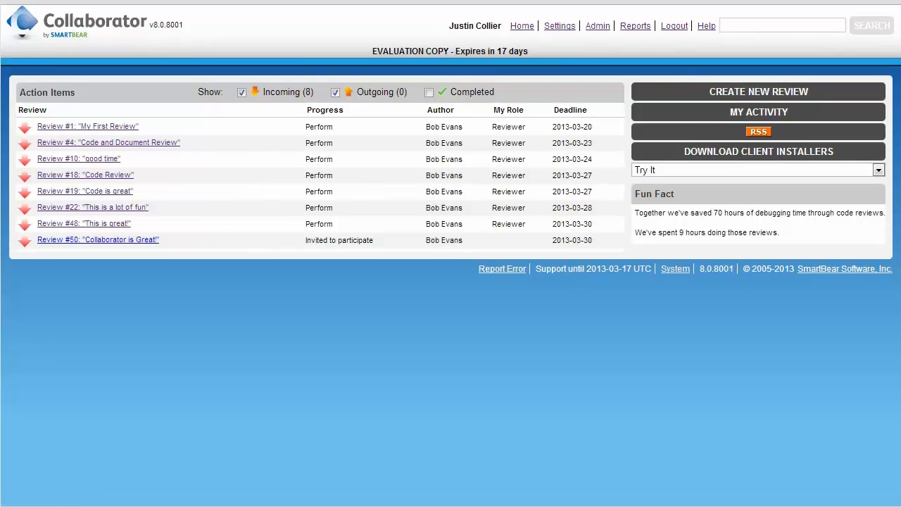
mouse_move(74, 245)
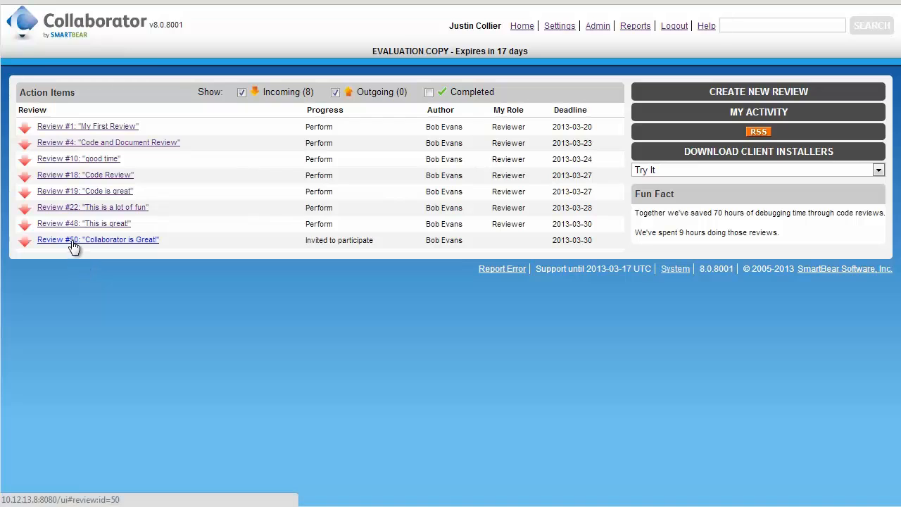
- Open review #50 from the reviewer's Action Items list
click(97, 240)
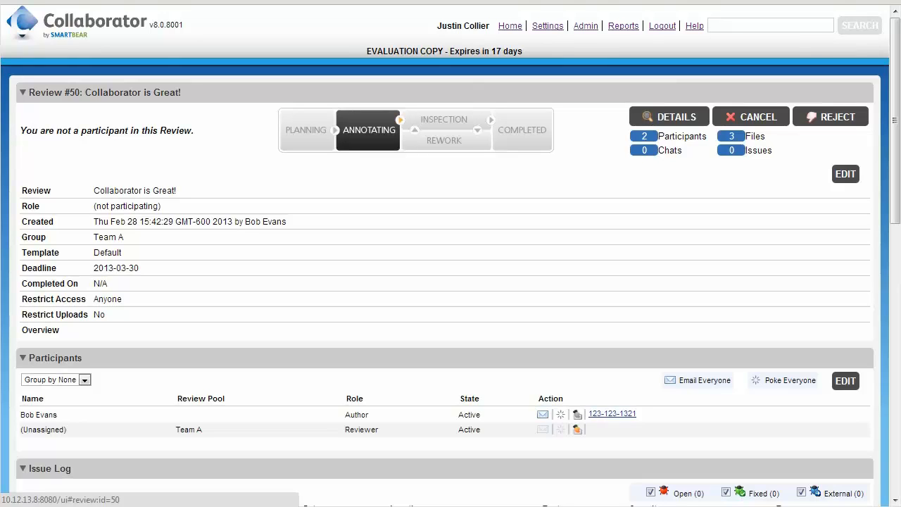
mouse_move(560, 454)
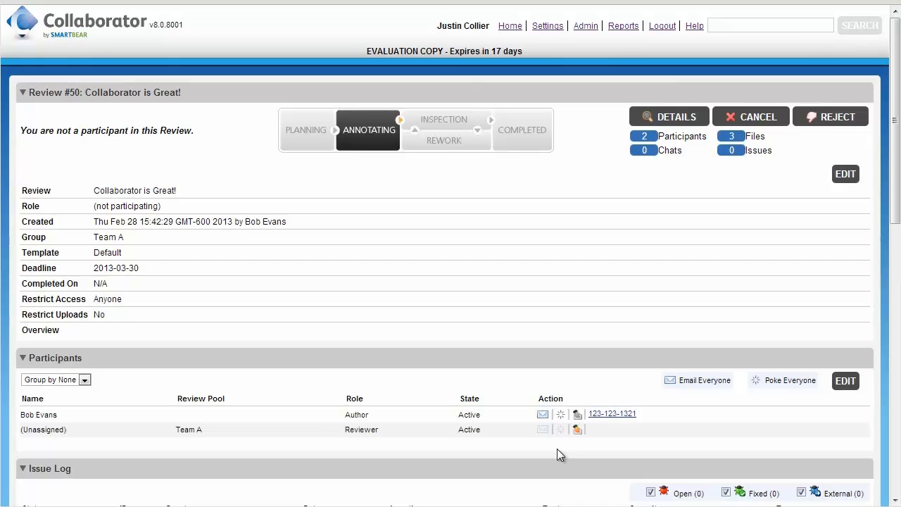
mouse_move(579, 429)
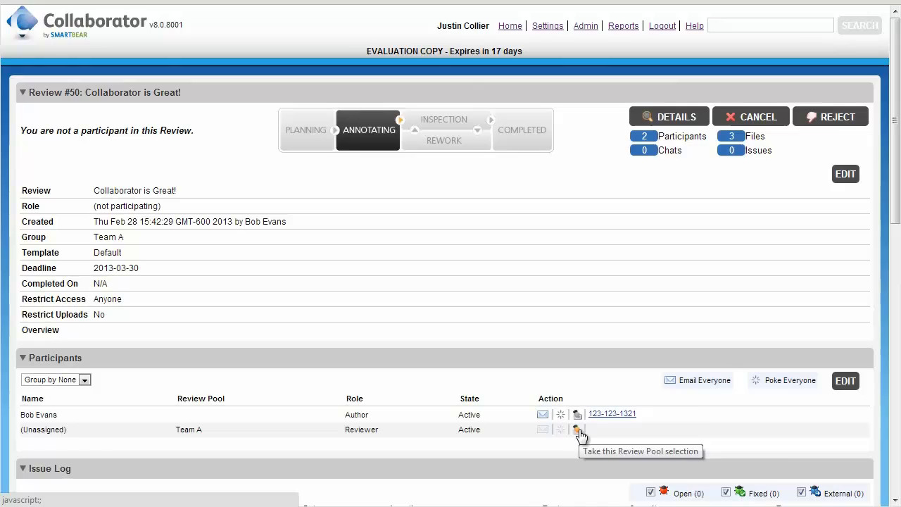
- Take the Team A reviewer slot, then open the PrimeUtils.java changes
click(579, 430)
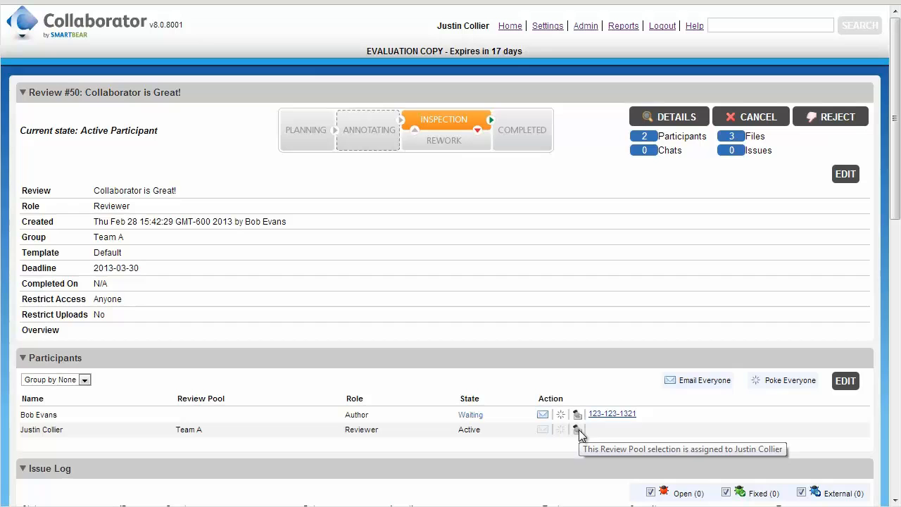
click(576, 429)
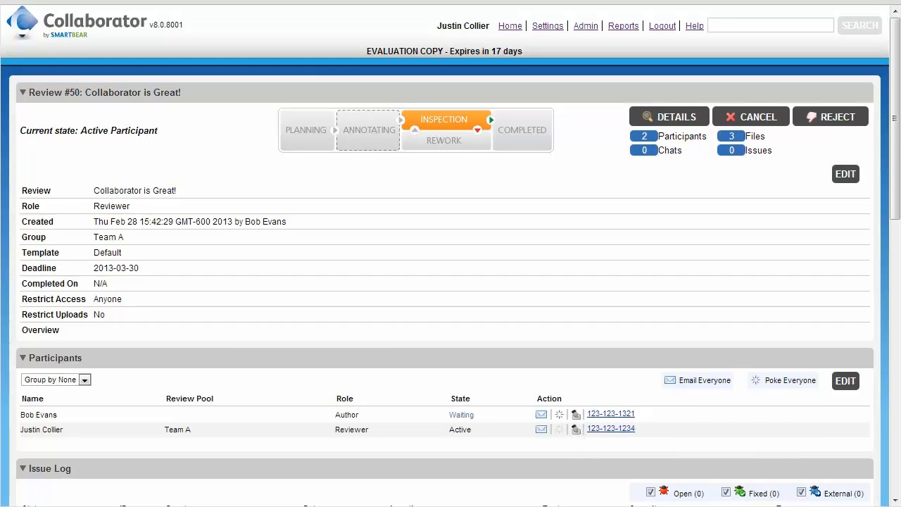
scroll(down, 3)
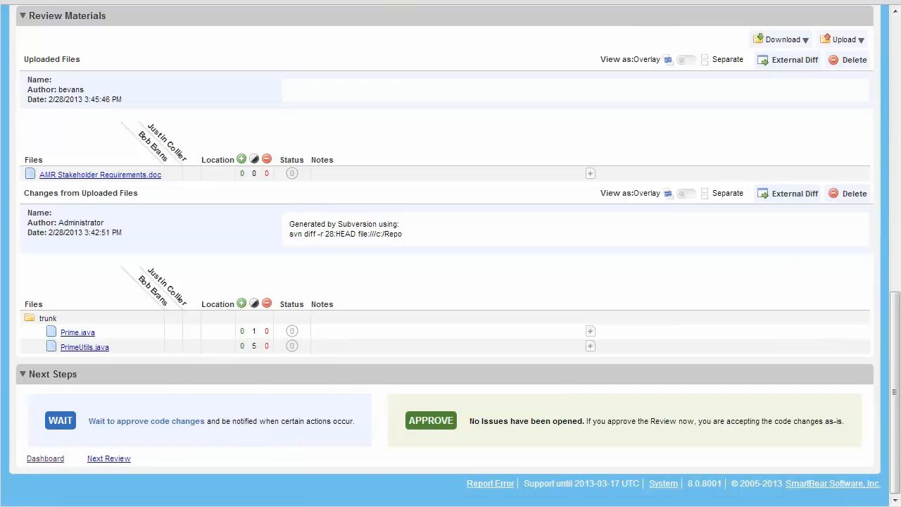
click(77, 331)
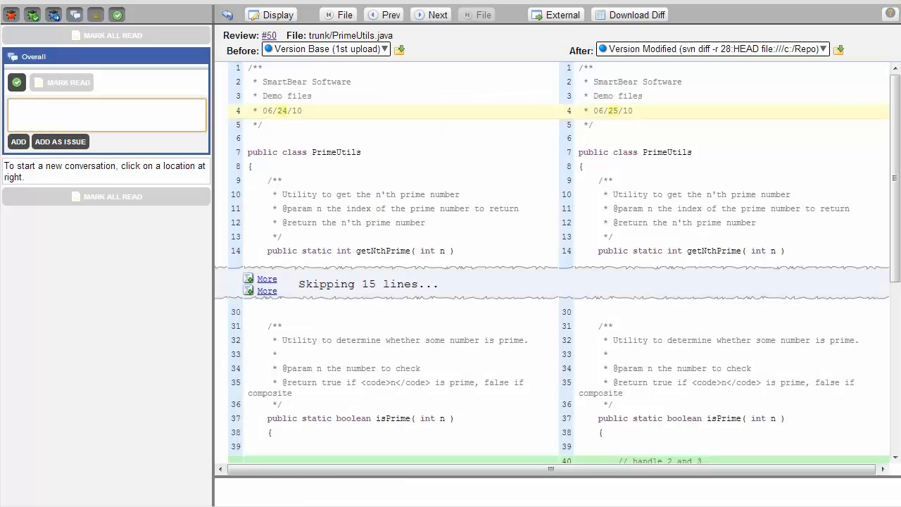
mouse_move(167, 112)
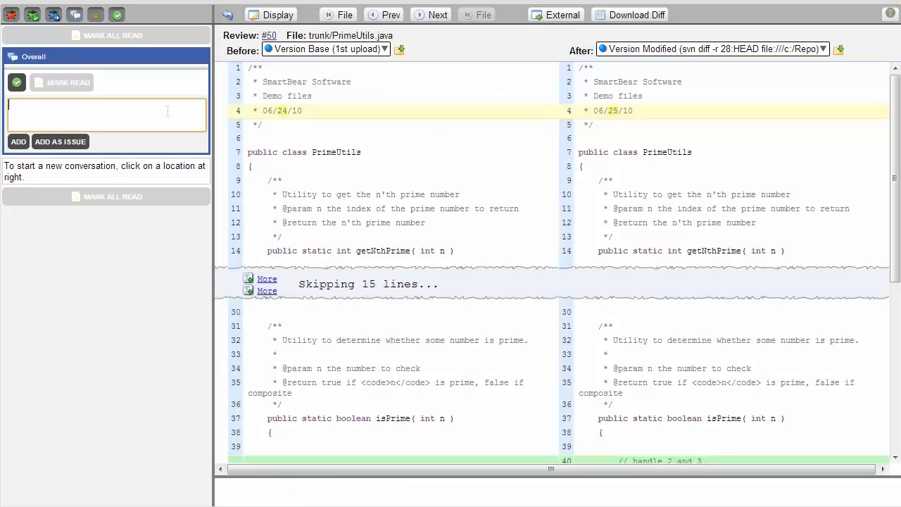
mouse_move(168, 112)
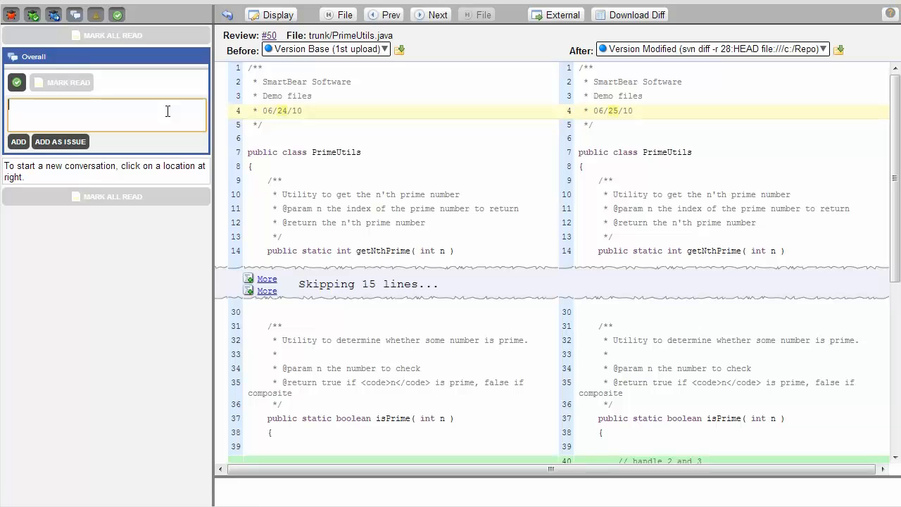
- Comment 'This looks great' on PrimeUtils.java and log a line-54 issue requesting k+=2
text(This looks great)
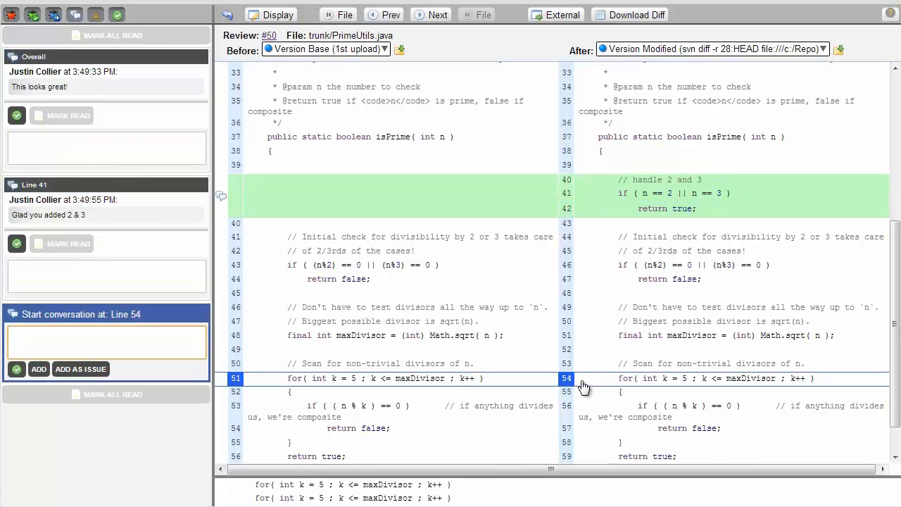
text(Please change to k+=2)
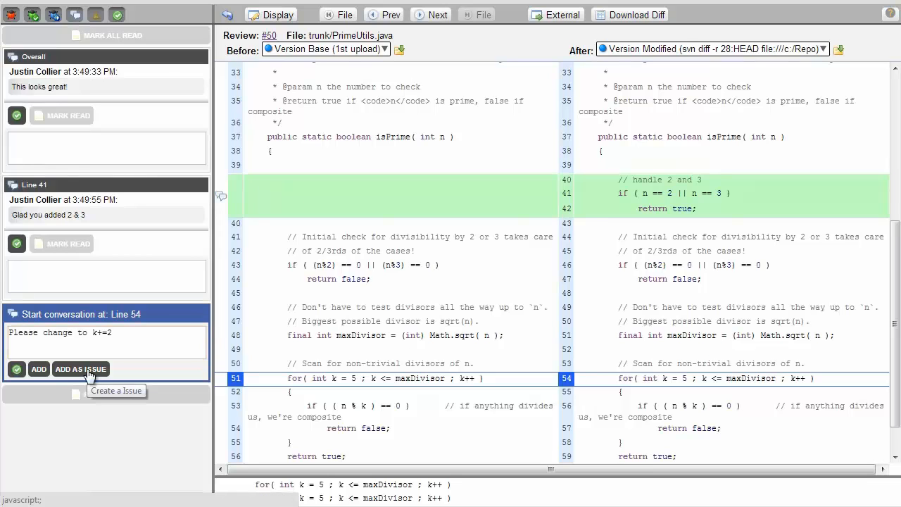
click(81, 369)
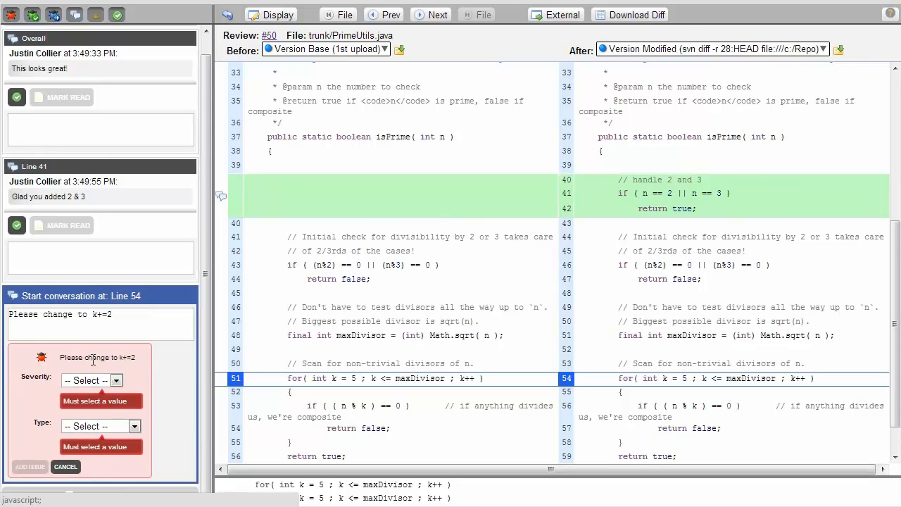
click(92, 380)
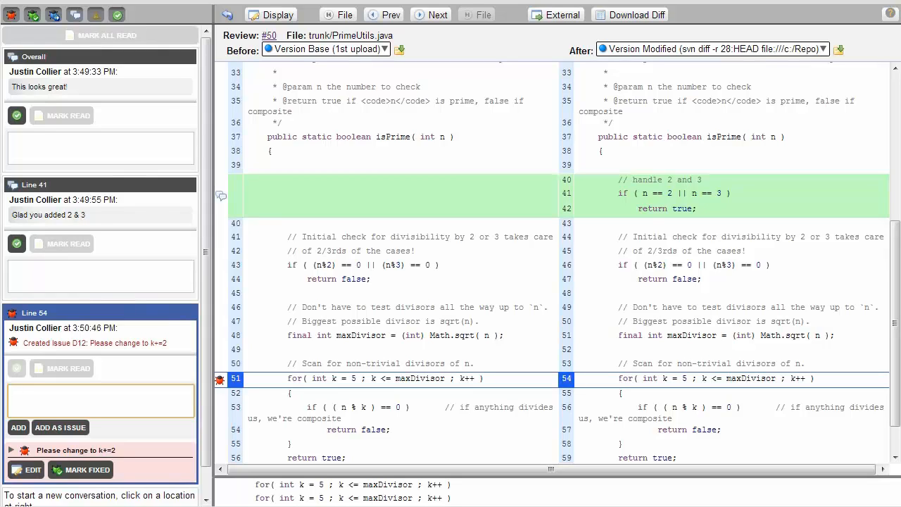
mouse_move(338, 62)
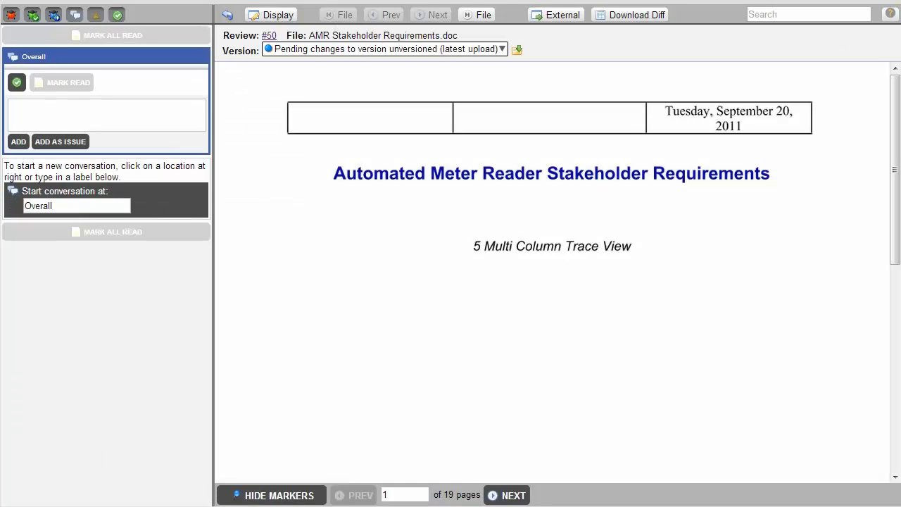
- Add comments on page 3 and log a Minor 'This is misspelled' issue
click(513, 495)
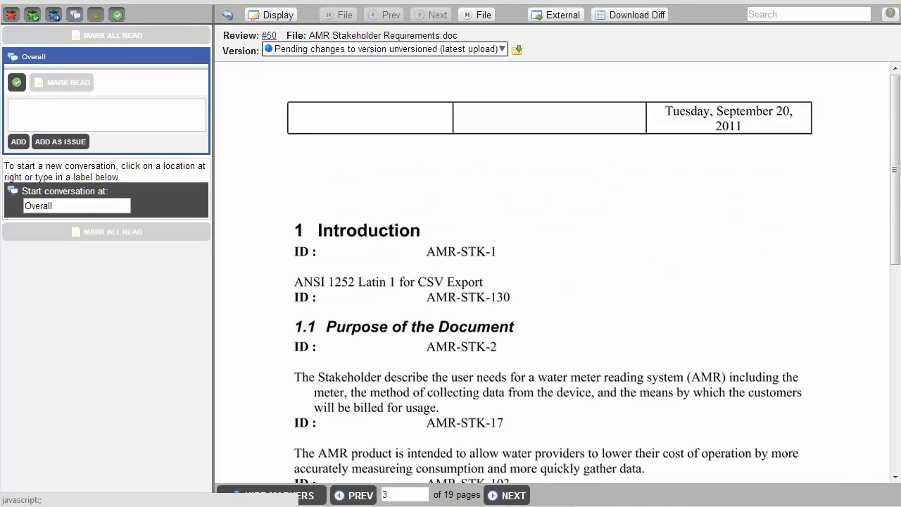
scroll(down, 3)
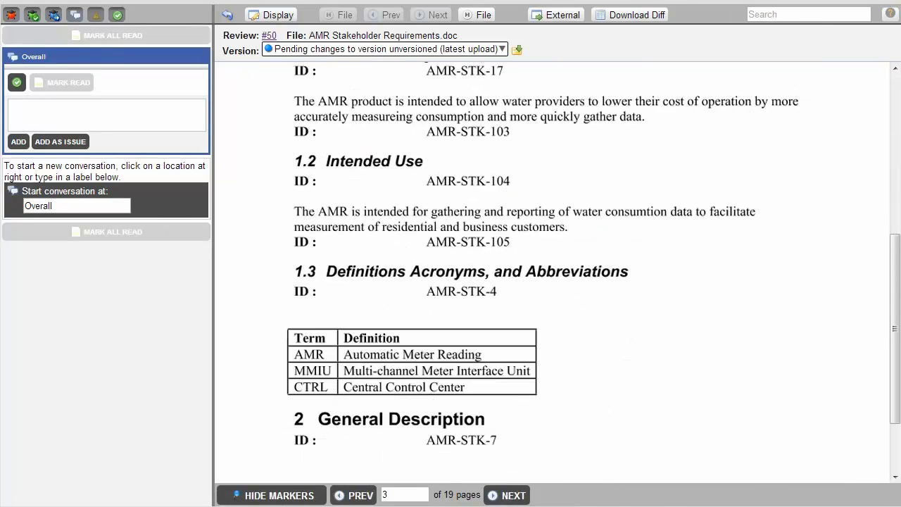
scroll(up, 3)
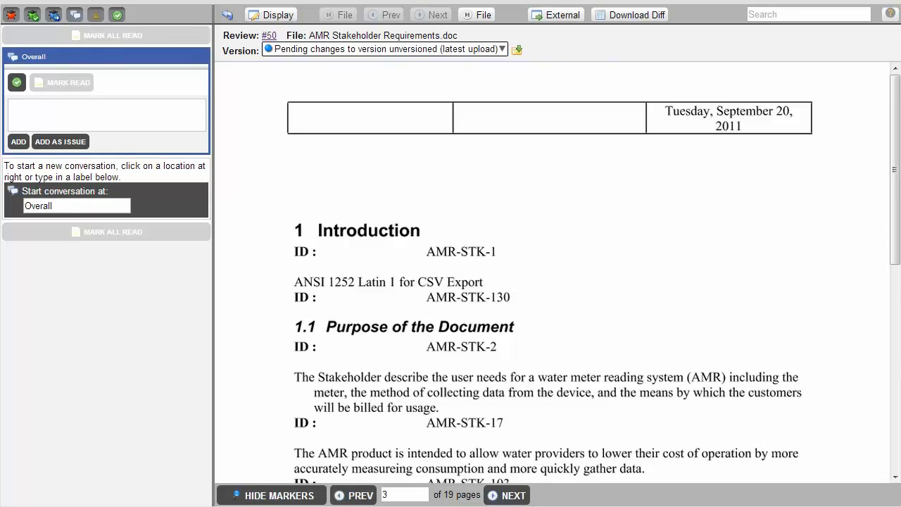
click(363, 360)
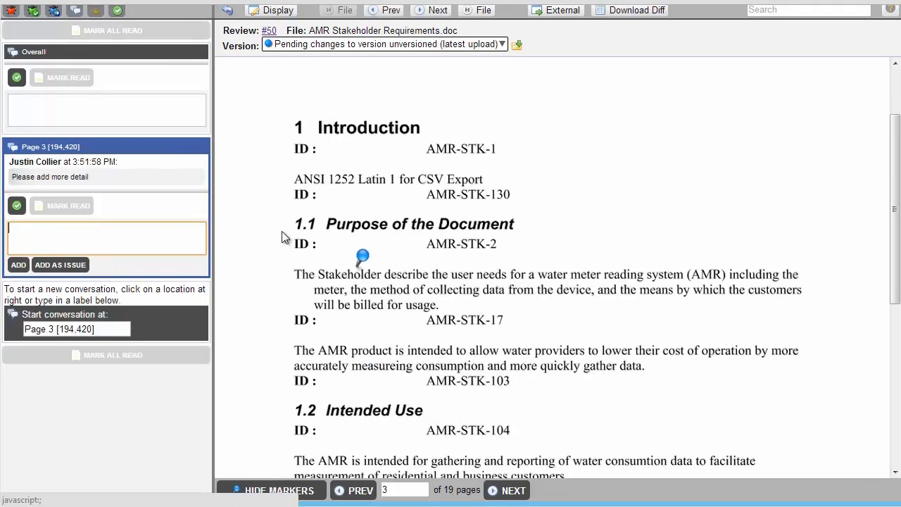
text(This is misspelled)
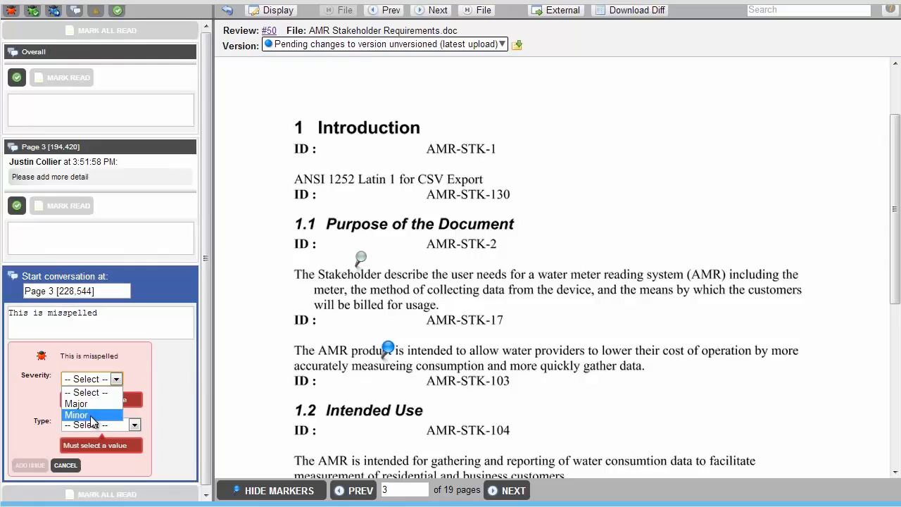
click(76, 415)
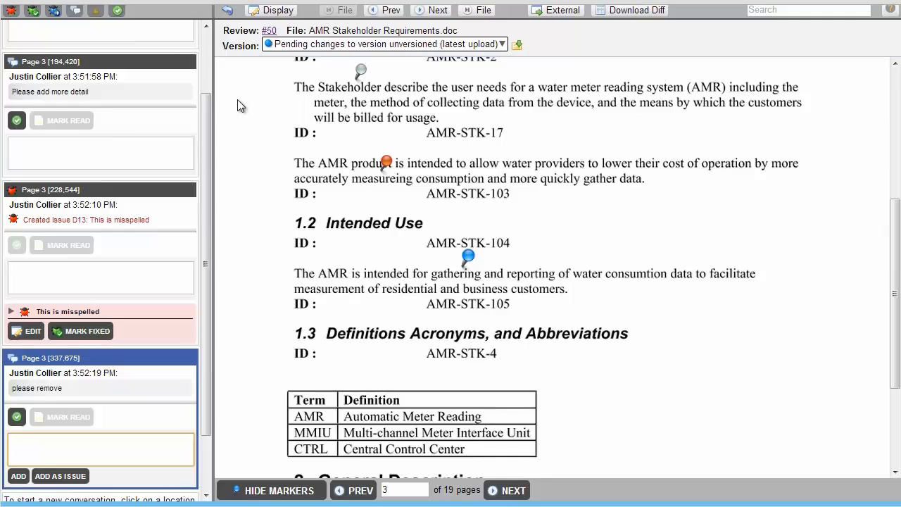
mouse_move(229, 15)
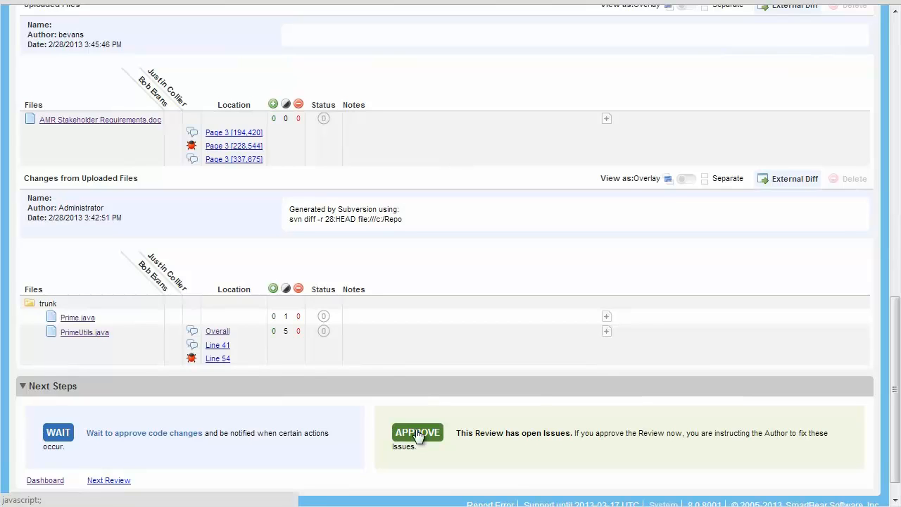
- Approve Review #50 while its issues are still open
click(417, 433)
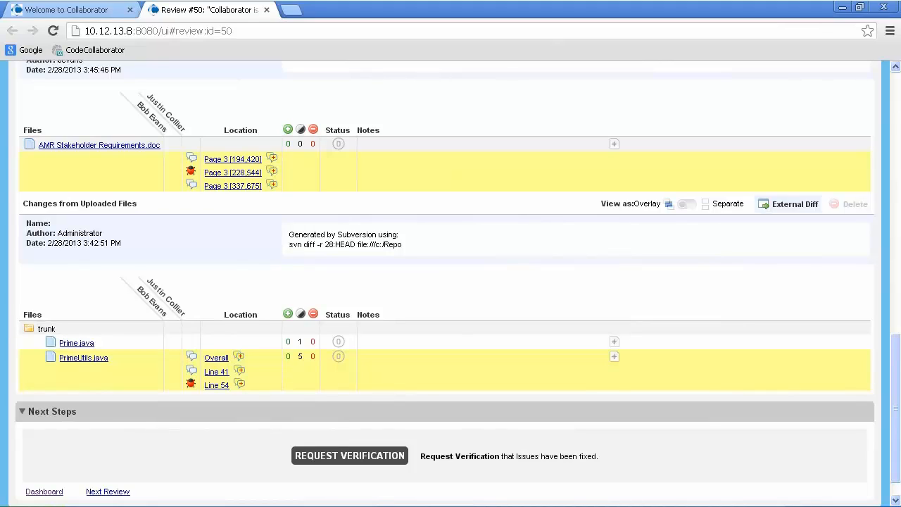
mouse_move(245, 368)
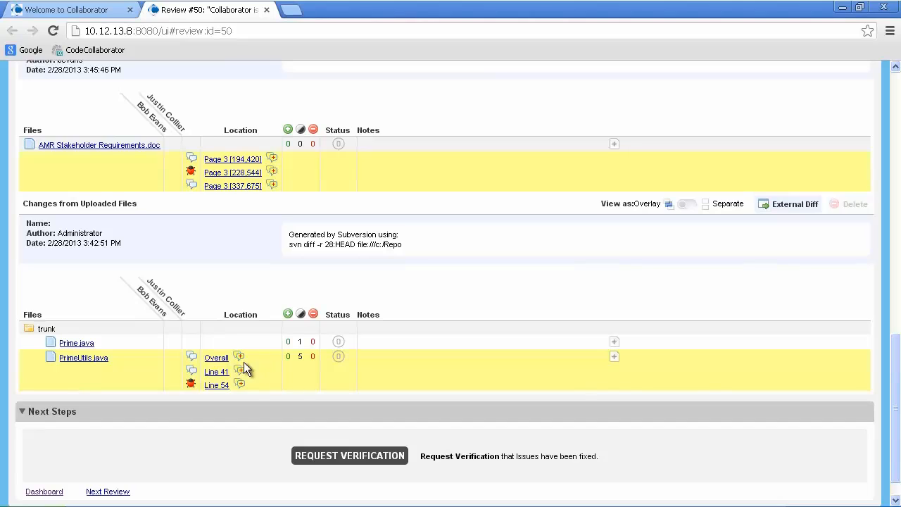
- Reply 'Thanks!' in the PrimeUtils.java overall thread and answer 'you're welcome'
click(83, 357)
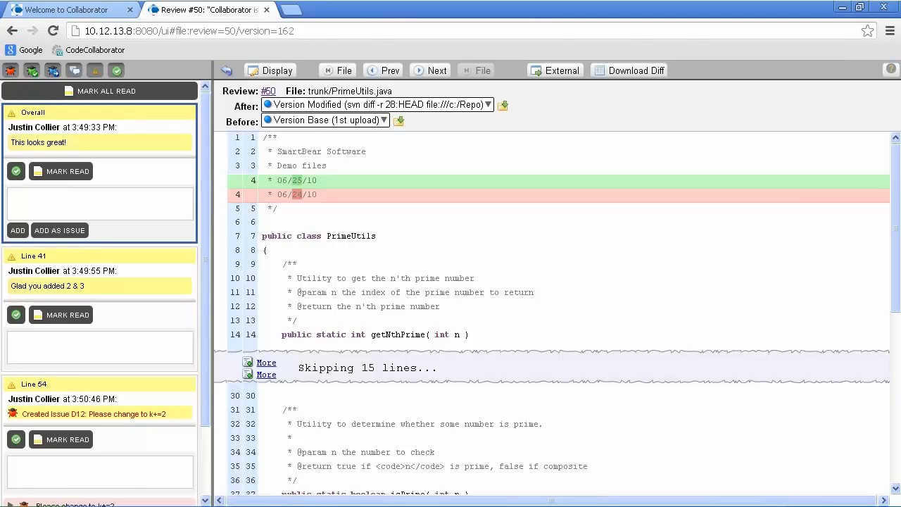
text(Thanks)
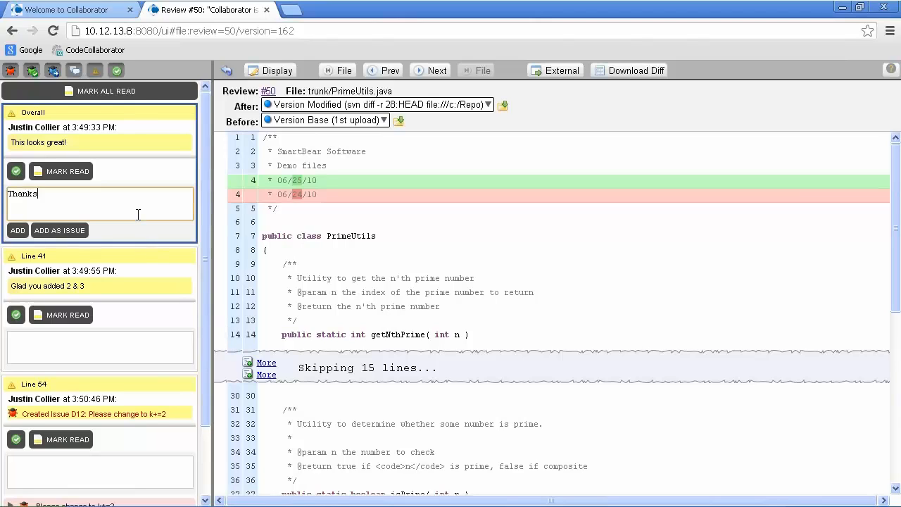
click(17, 231)
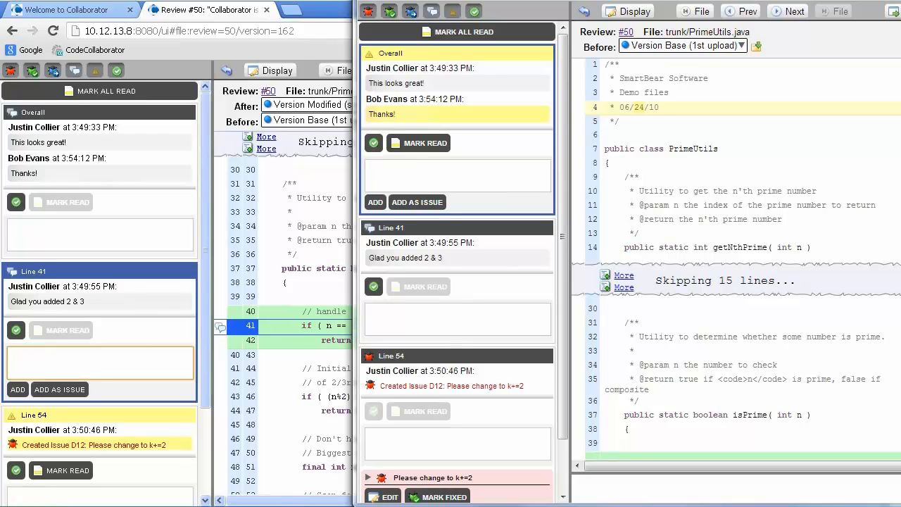
text(you)
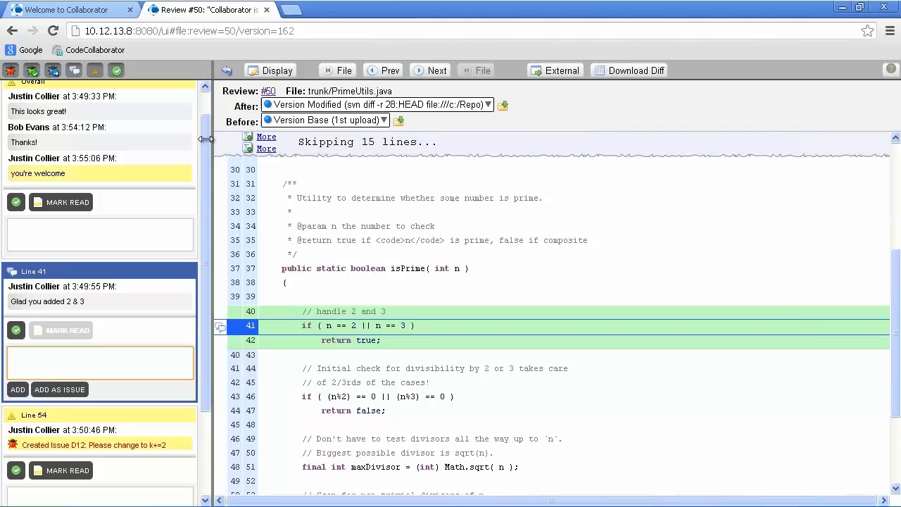
mouse_move(230, 111)
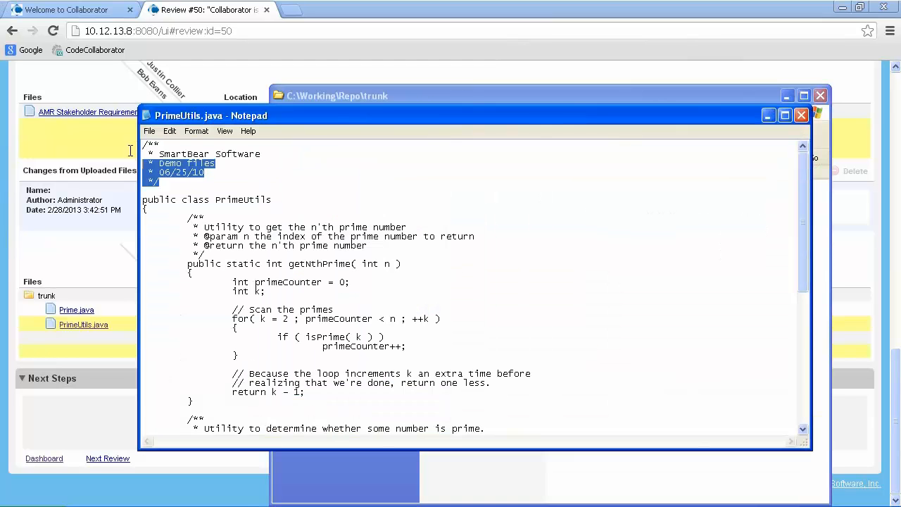
- Check the k+=2 loop change in PrimeUtils.java and close the Notepad window
scroll(down, 3)
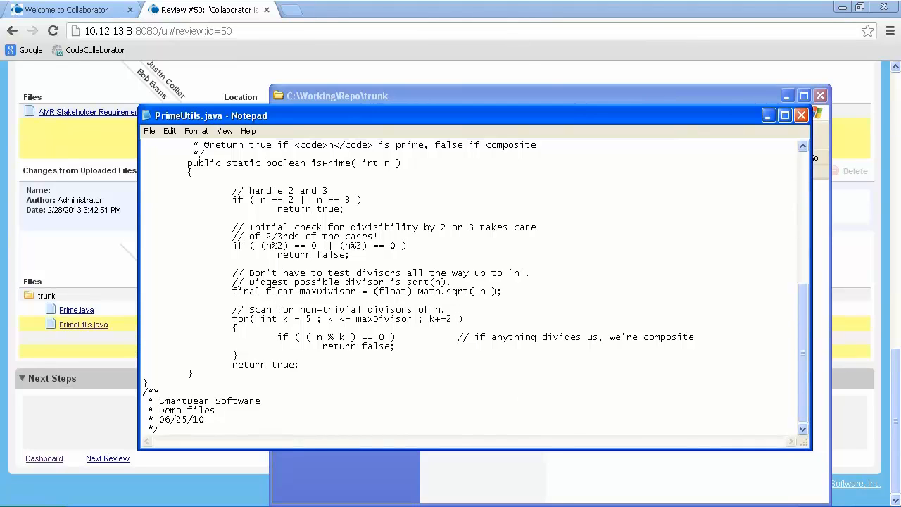
scroll(up, 3)
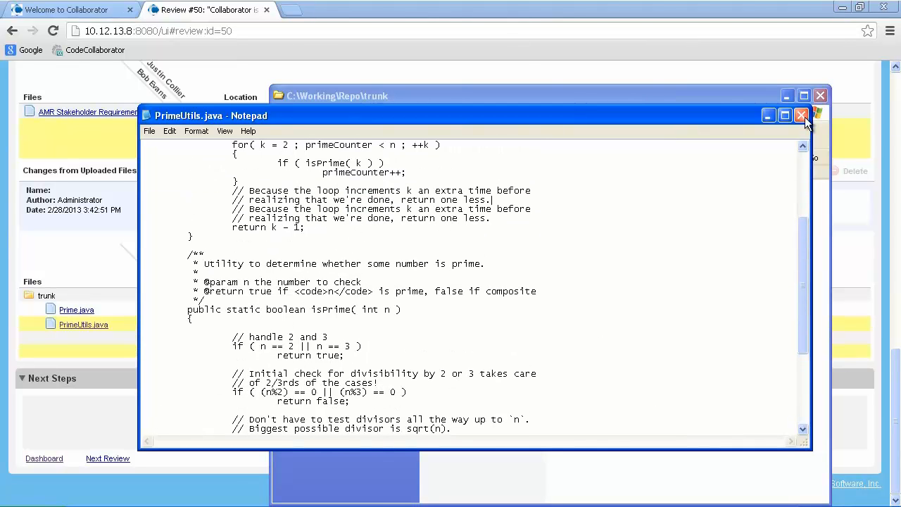
click(801, 115)
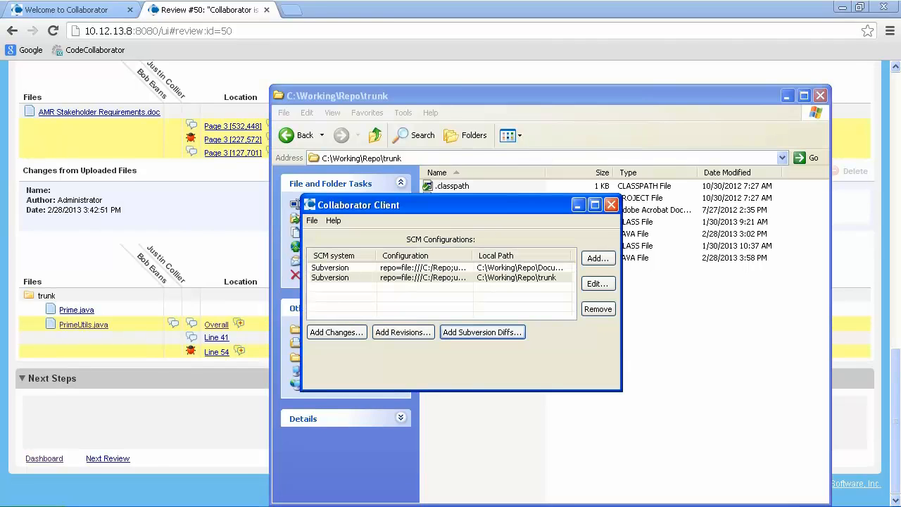
mouse_move(482, 332)
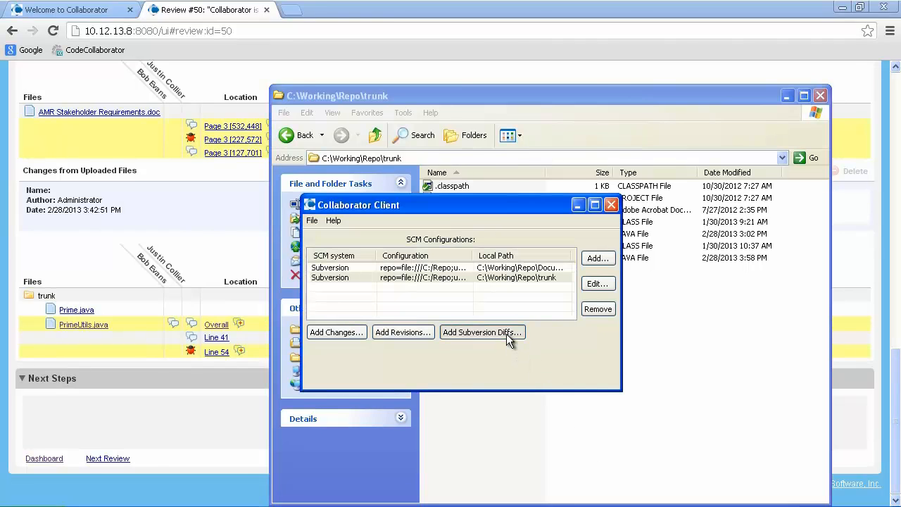
- Upload the revision 29-to-HEAD Subversion diff into Review #50, skipping supporting documents
click(482, 332)
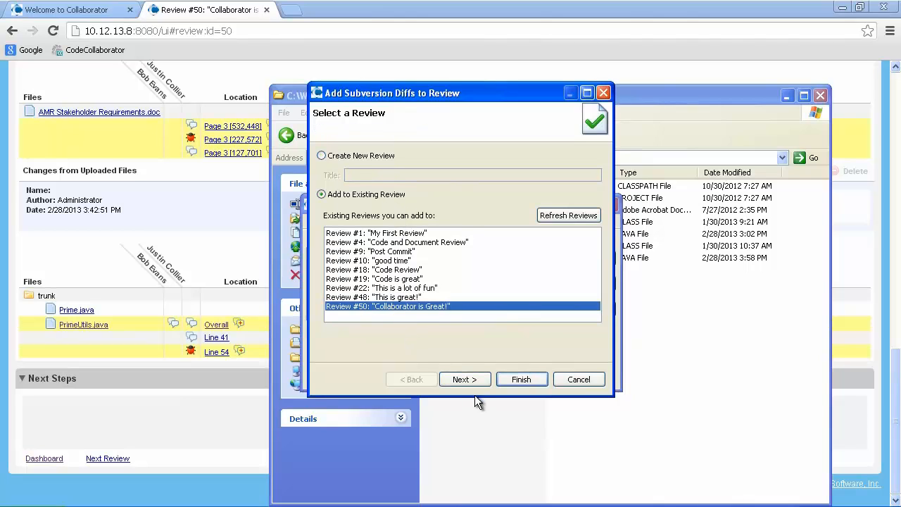
click(464, 380)
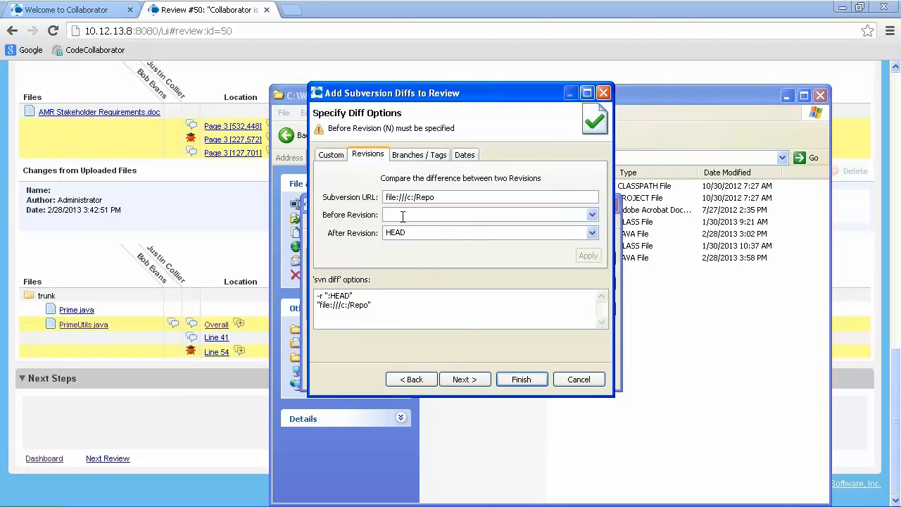
click(460, 380)
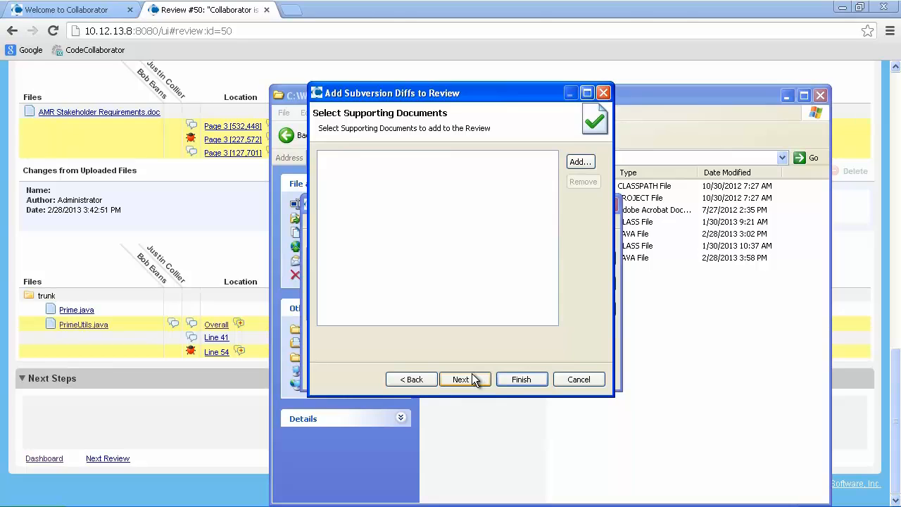
click(460, 379)
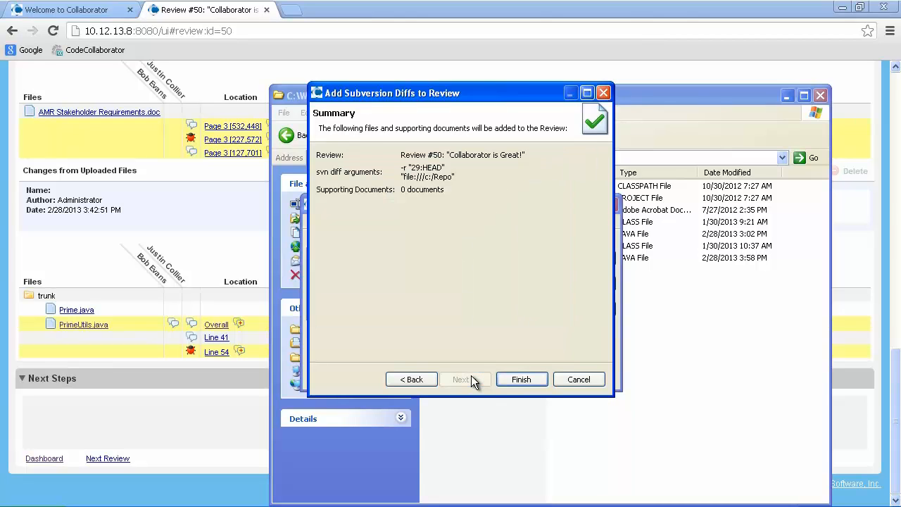
click(521, 379)
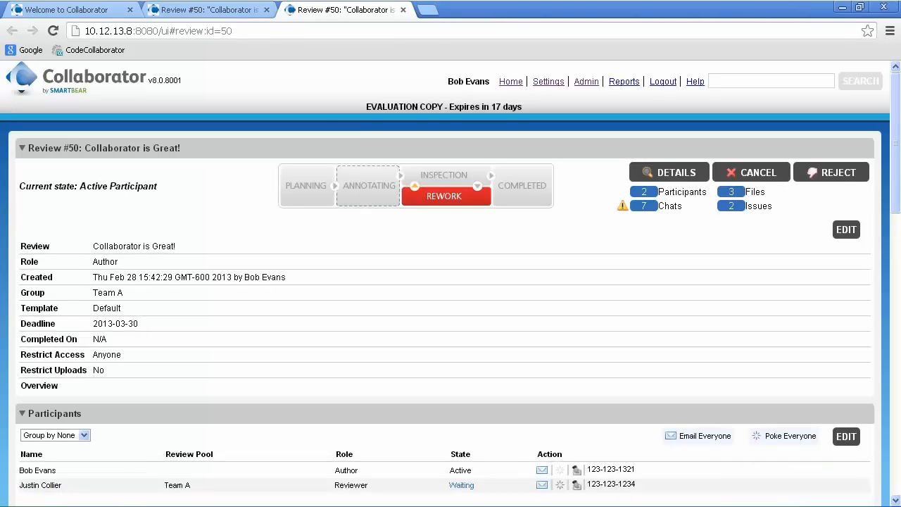
- Ask the reviewer to verify Review #50's fixes via Request Verification
scroll(down, 3)
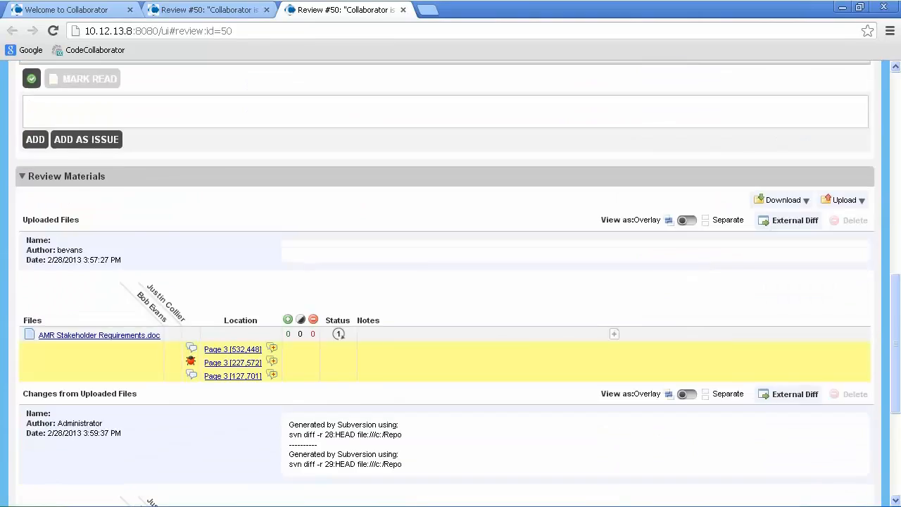
scroll(down, 3)
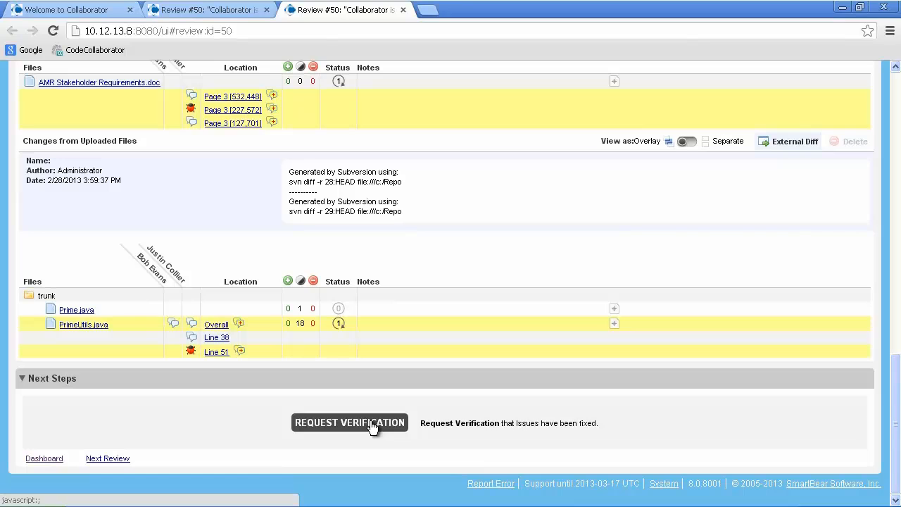
click(349, 422)
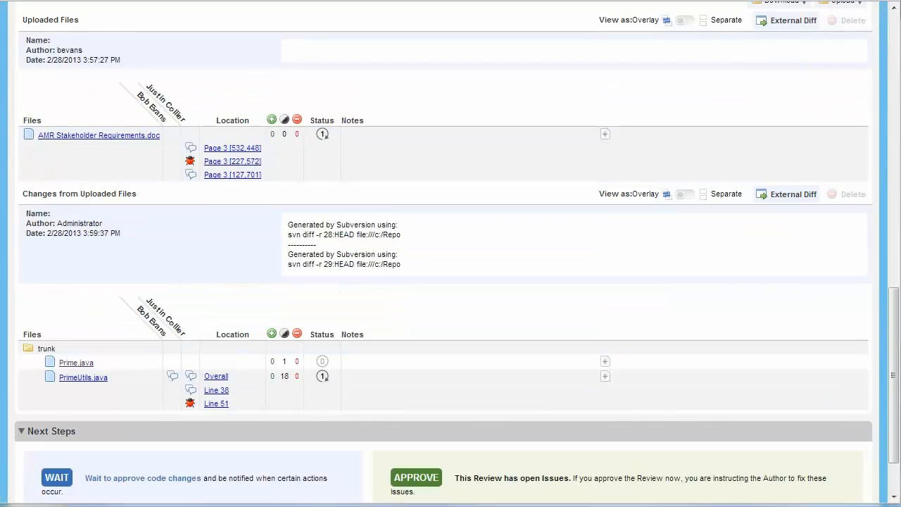
mouse_move(99, 135)
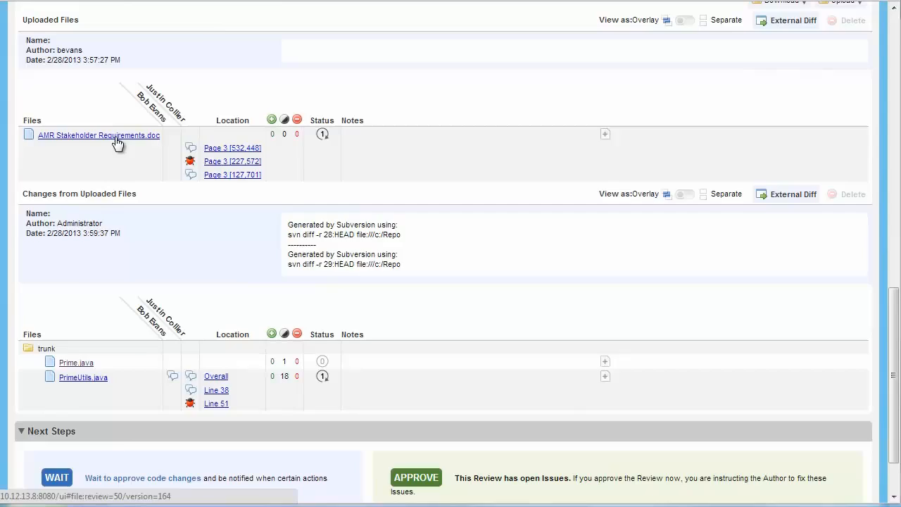
- Mark misspelling issue D13 on page 3 of AMR Stakeholder Requirements.doc as fixed
click(99, 135)
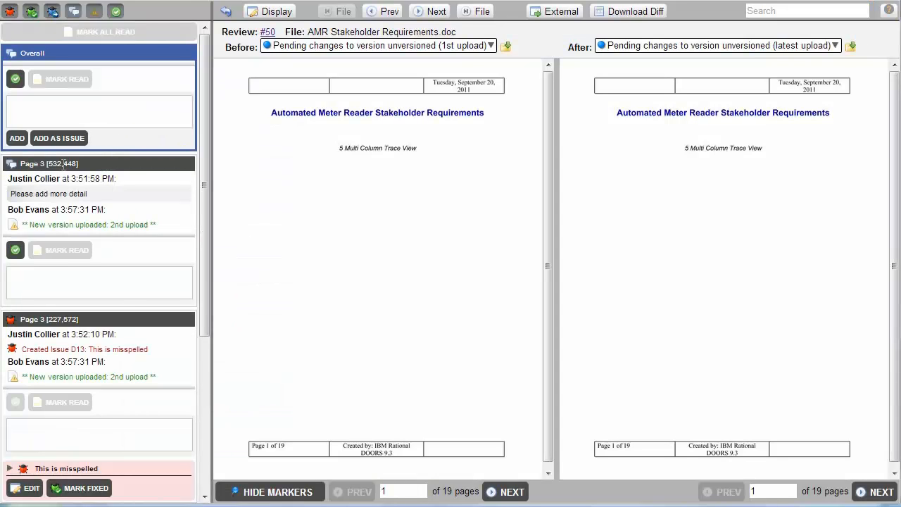
click(513, 492)
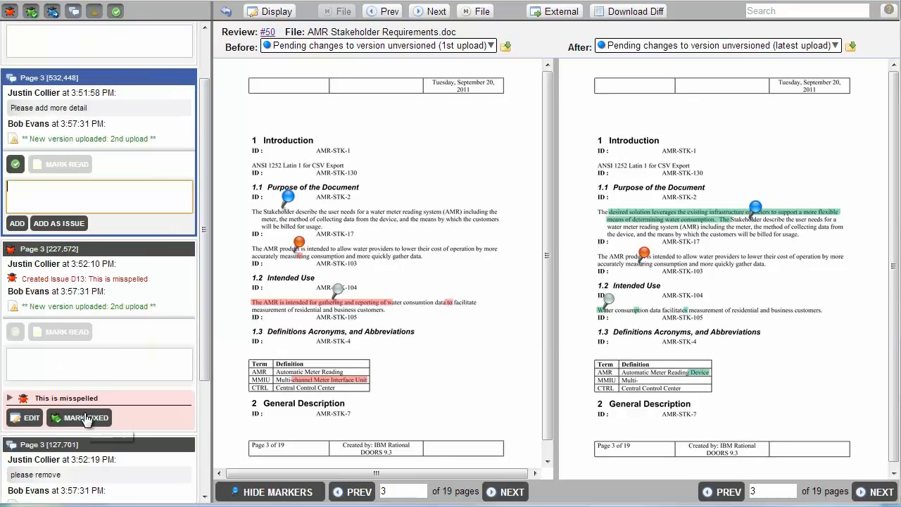
click(86, 418)
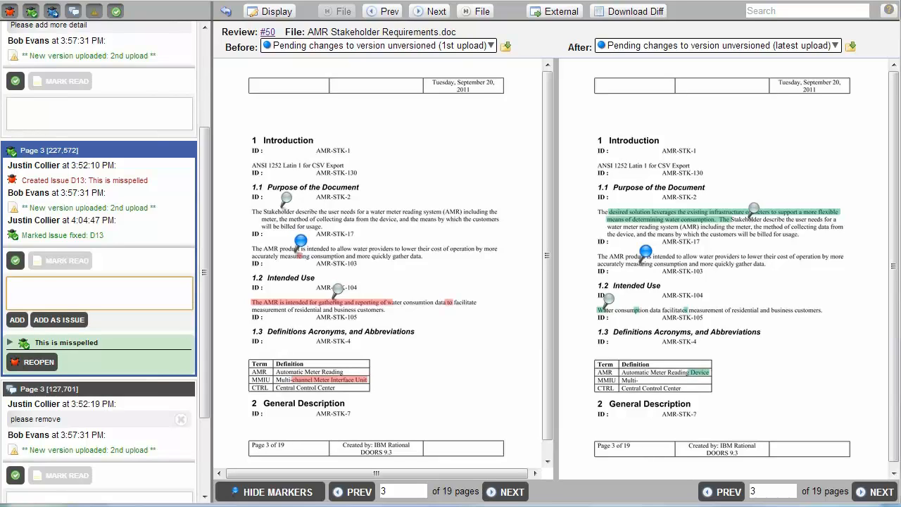
mouse_move(477, 20)
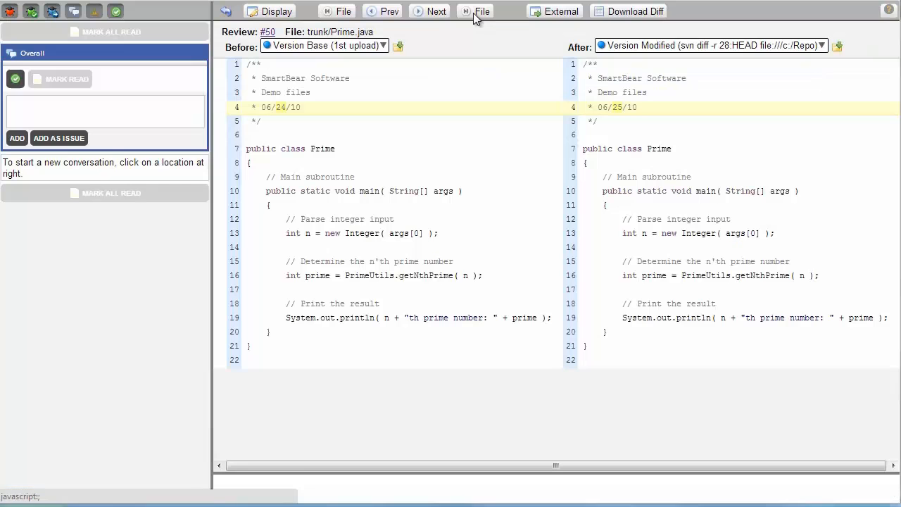
- Mark issue D12 at PrimeUtils.java line 54 (k+=2) as fixed
click(482, 11)
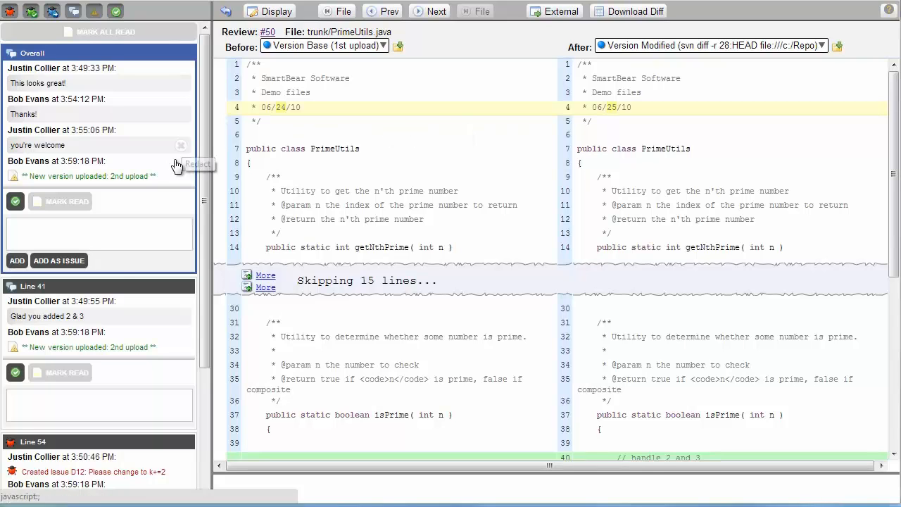
scroll(down, 3)
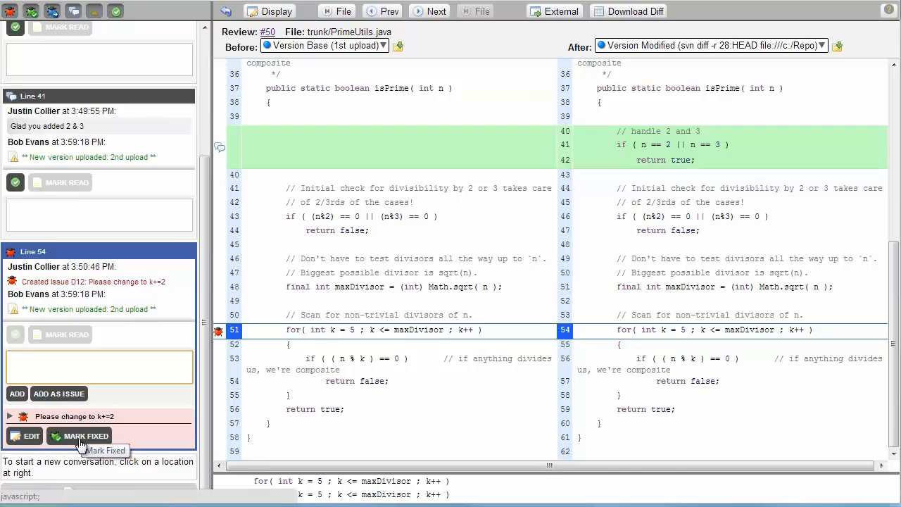
click(78, 435)
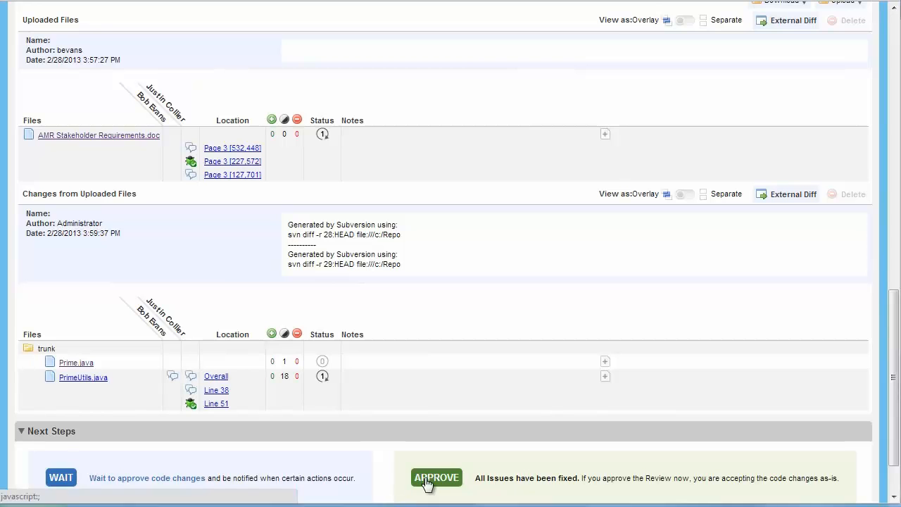
- Approve Review #50 to Completed and open its Review Detail Report
scroll(up, 3)
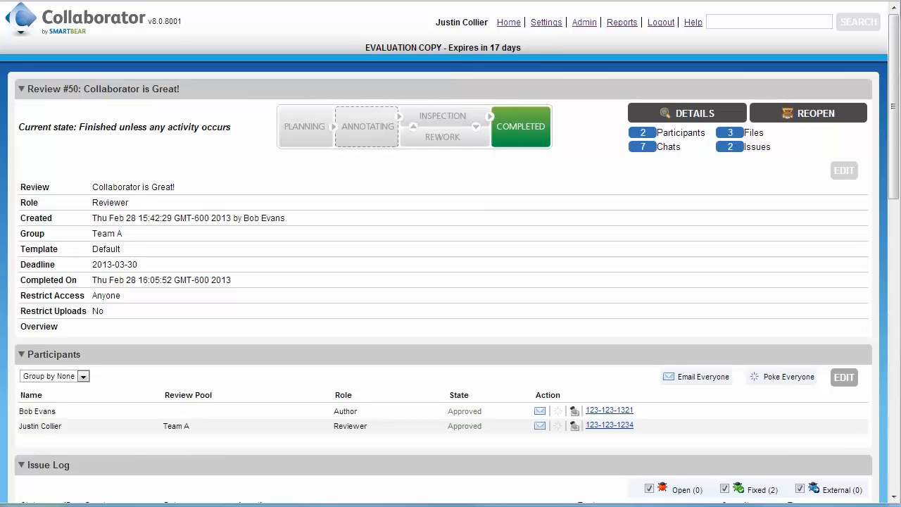
mouse_move(632, 144)
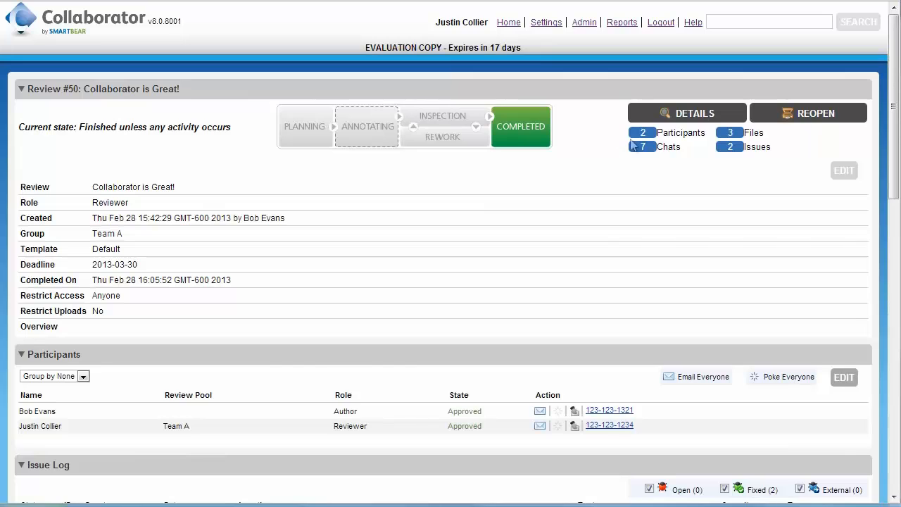
click(694, 112)
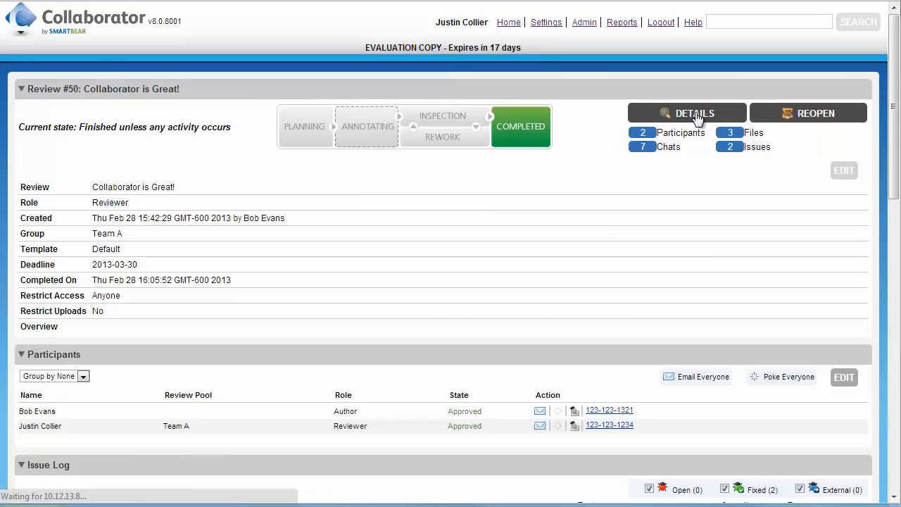
click(693, 113)
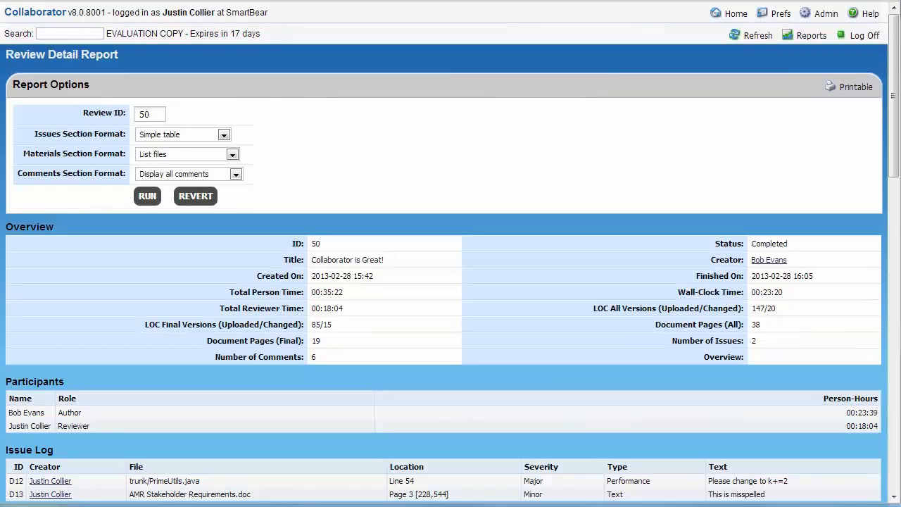
- Read the Review #50 detail report, then open the Reports center listing review, issue and user reports
scroll(down, 3)
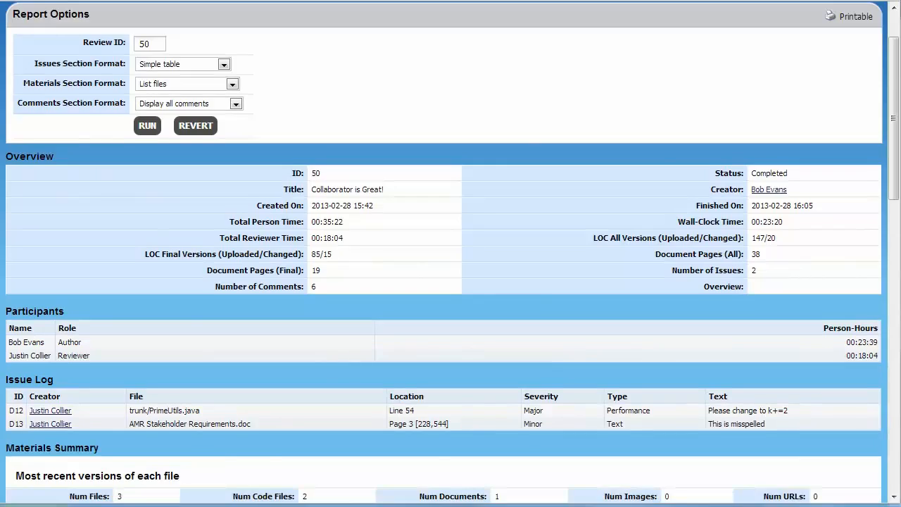
scroll(down, 3)
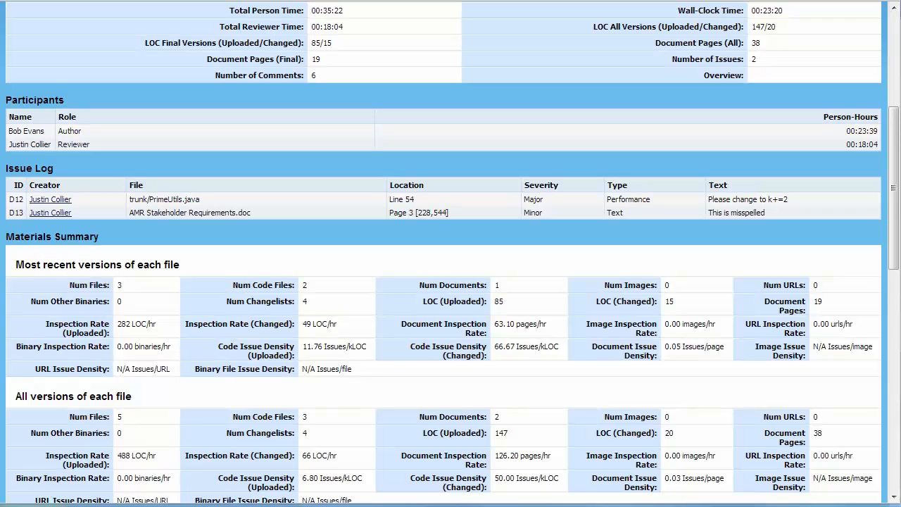
scroll(down, 3)
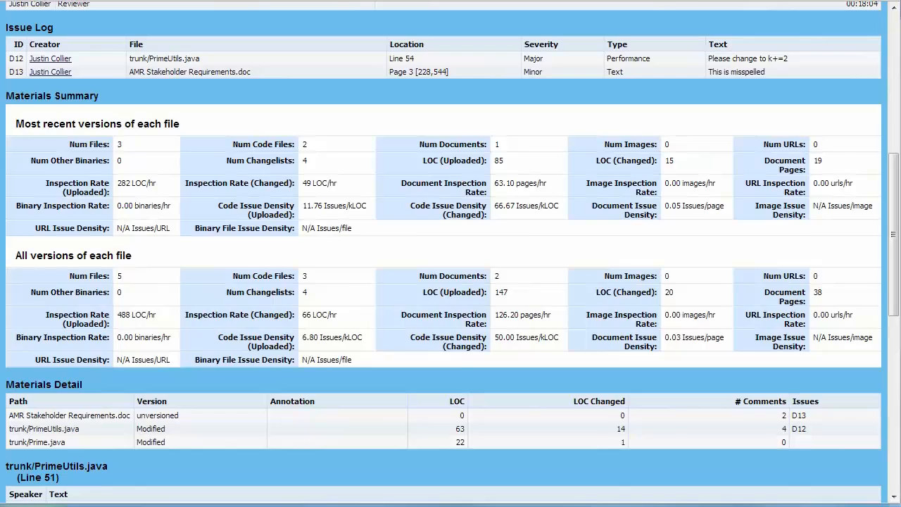
scroll(down, 3)
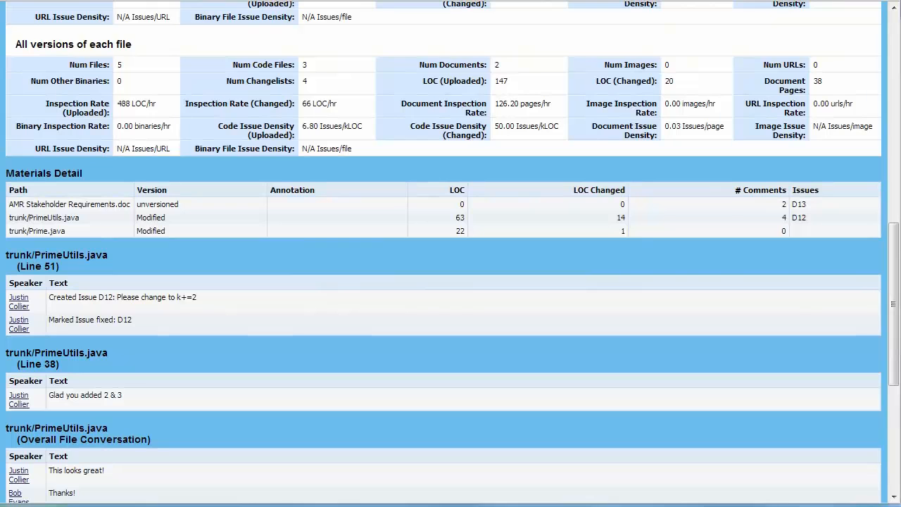
scroll(up, 3)
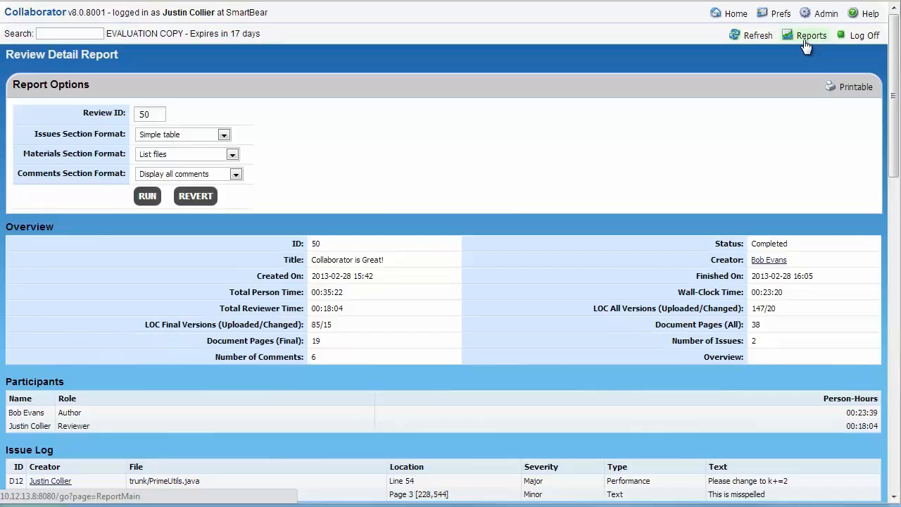
click(812, 35)
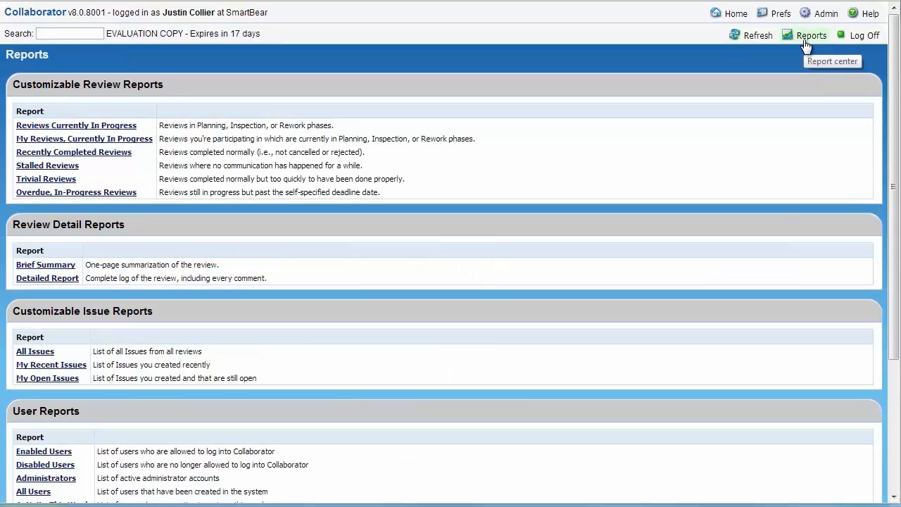